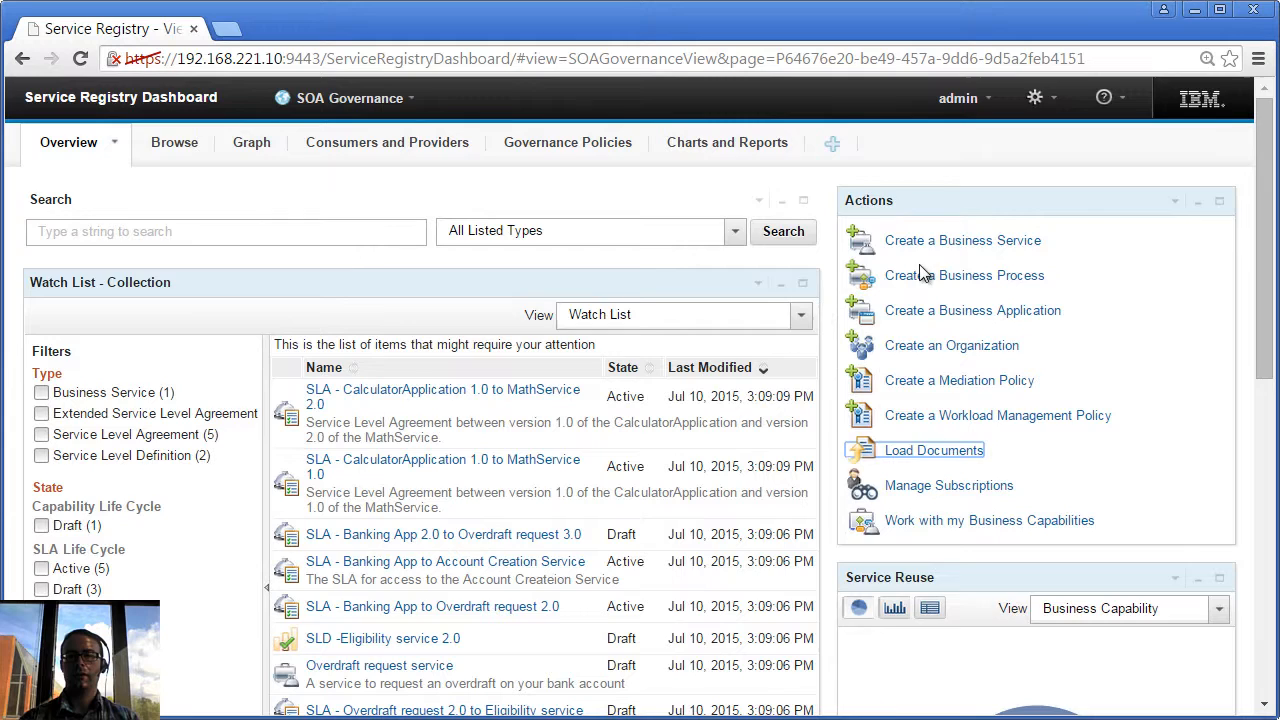
- Begin a new business service named Complaints Service
click(962, 240)
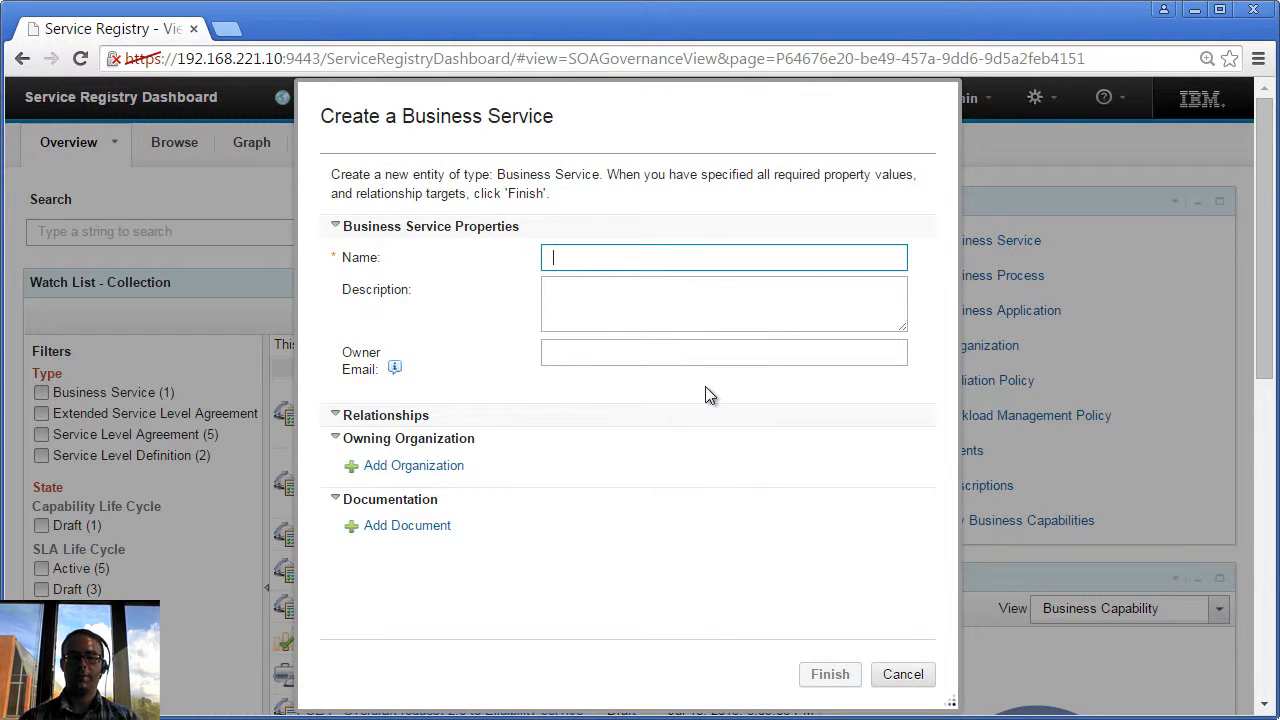
text(Complai)
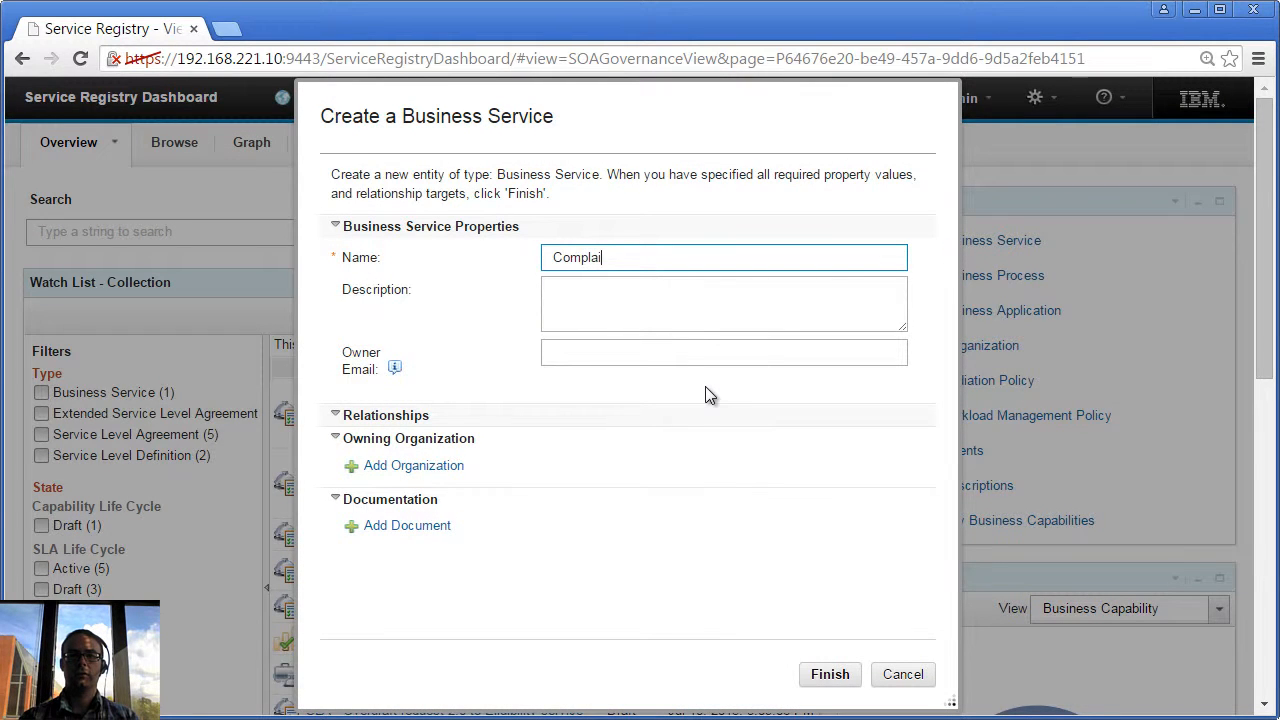
text(ints Service)
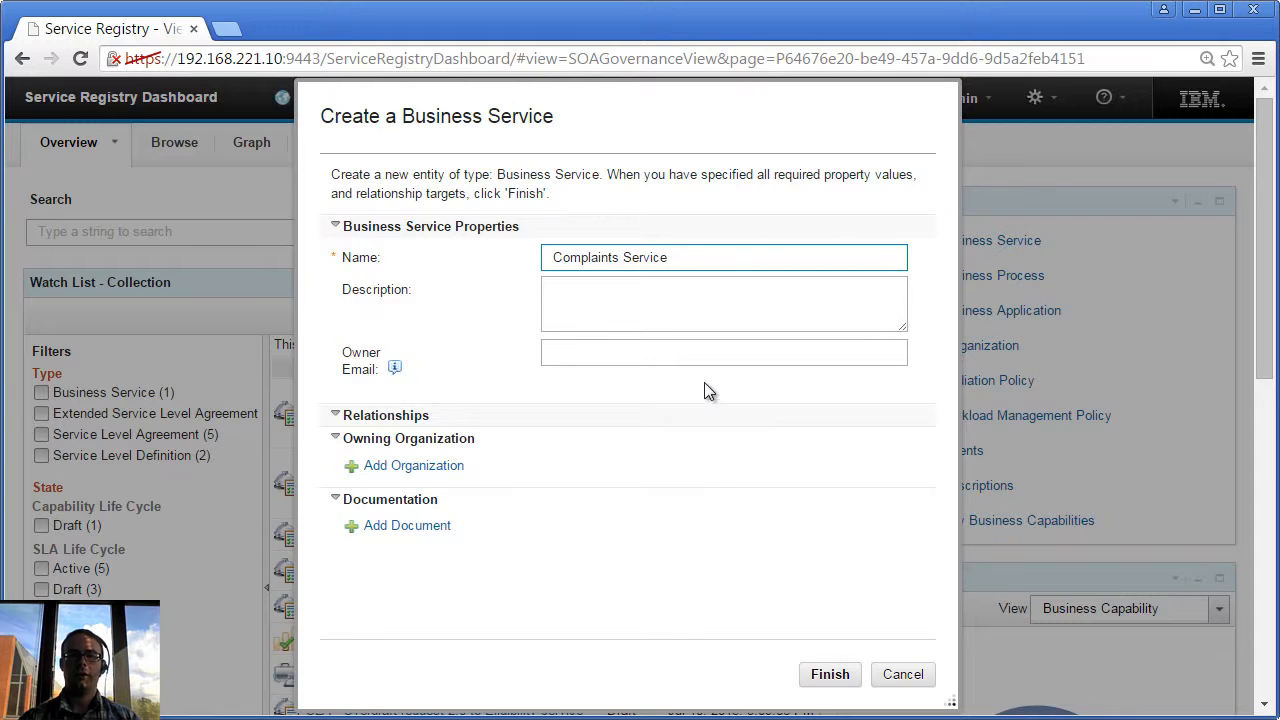
click(724, 352)
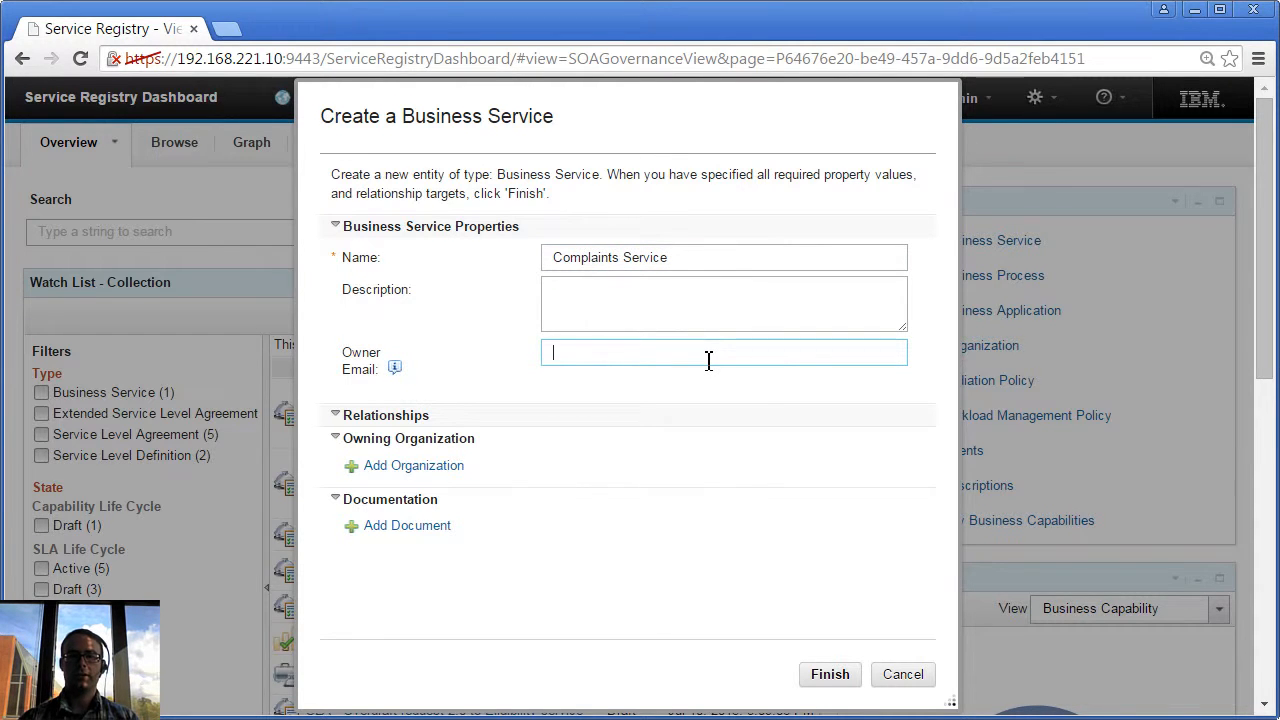
- Assign Common services as the owning organization and finish creating the service
click(412, 464)
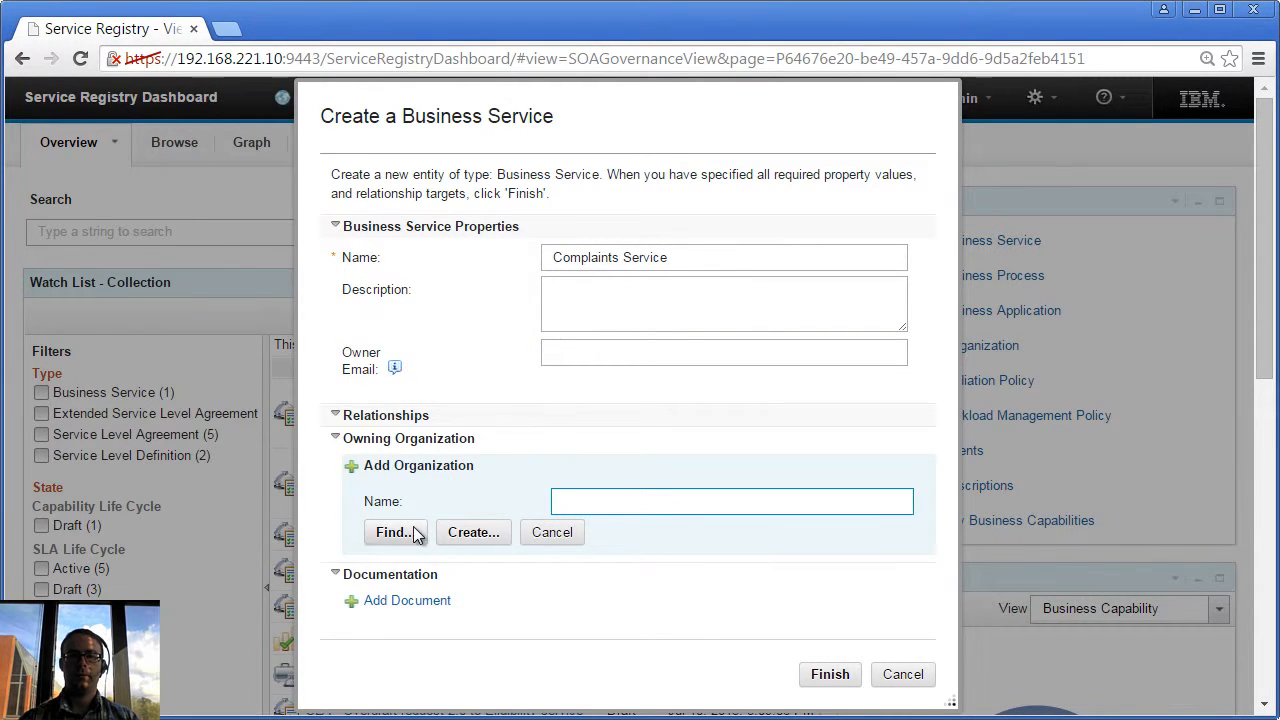
click(396, 532)
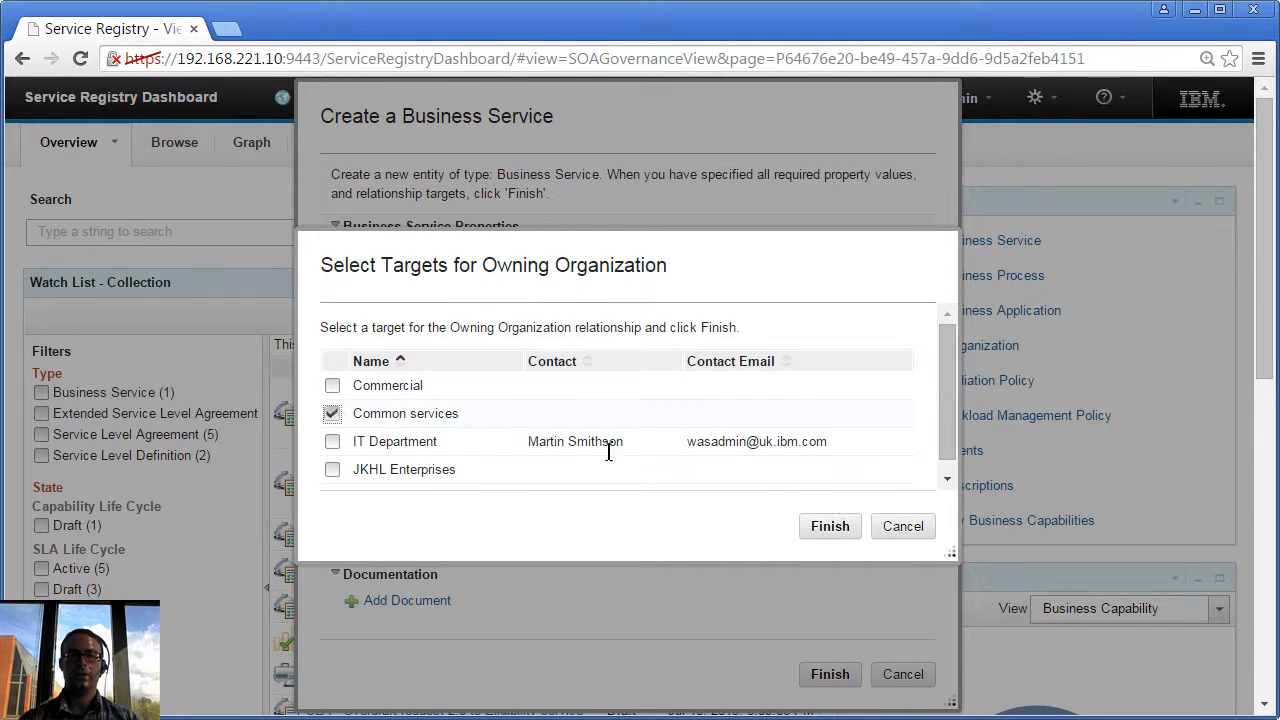
click(828, 526)
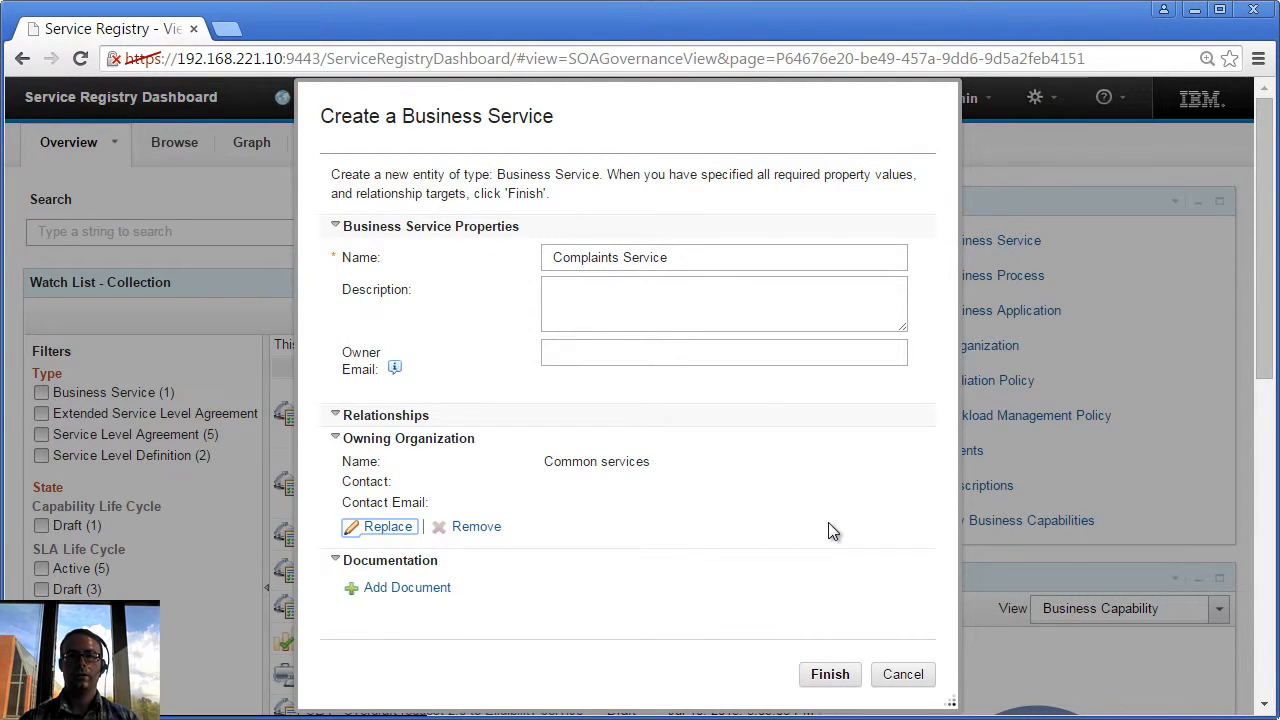
click(828, 672)
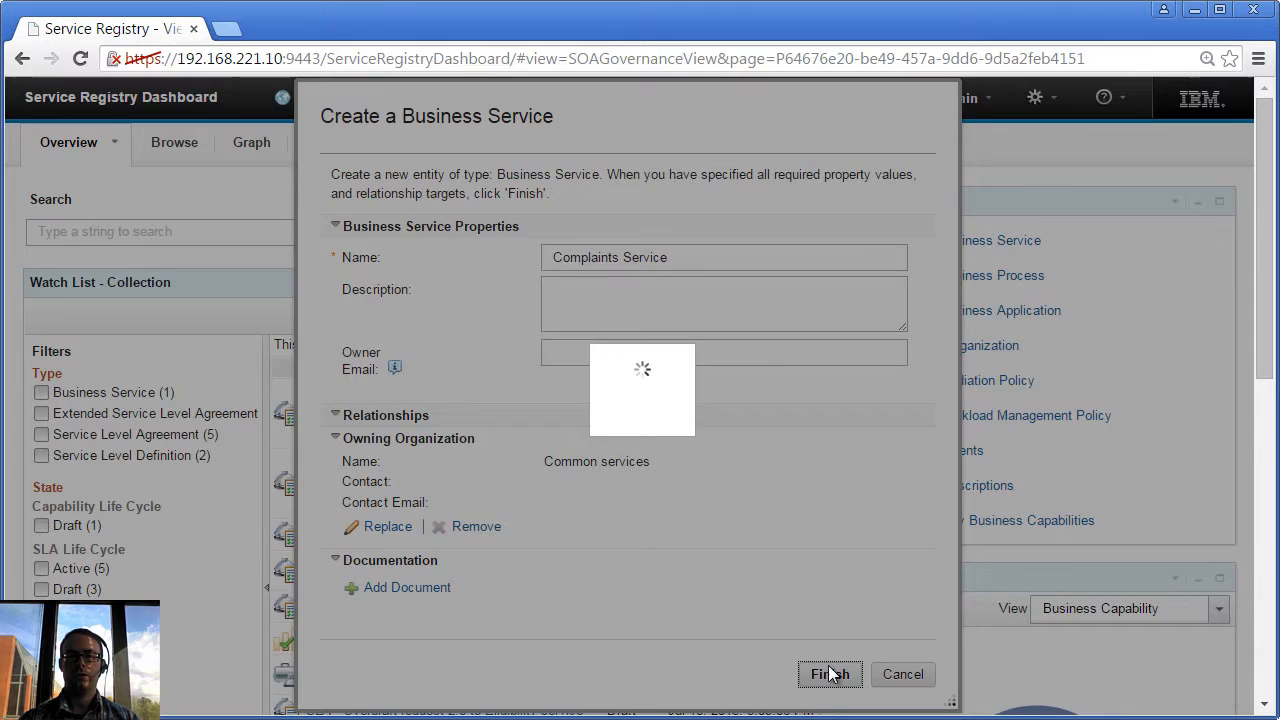
- Add version 1.0 to Complaints Service, keeping the default version form values
click(828, 674)
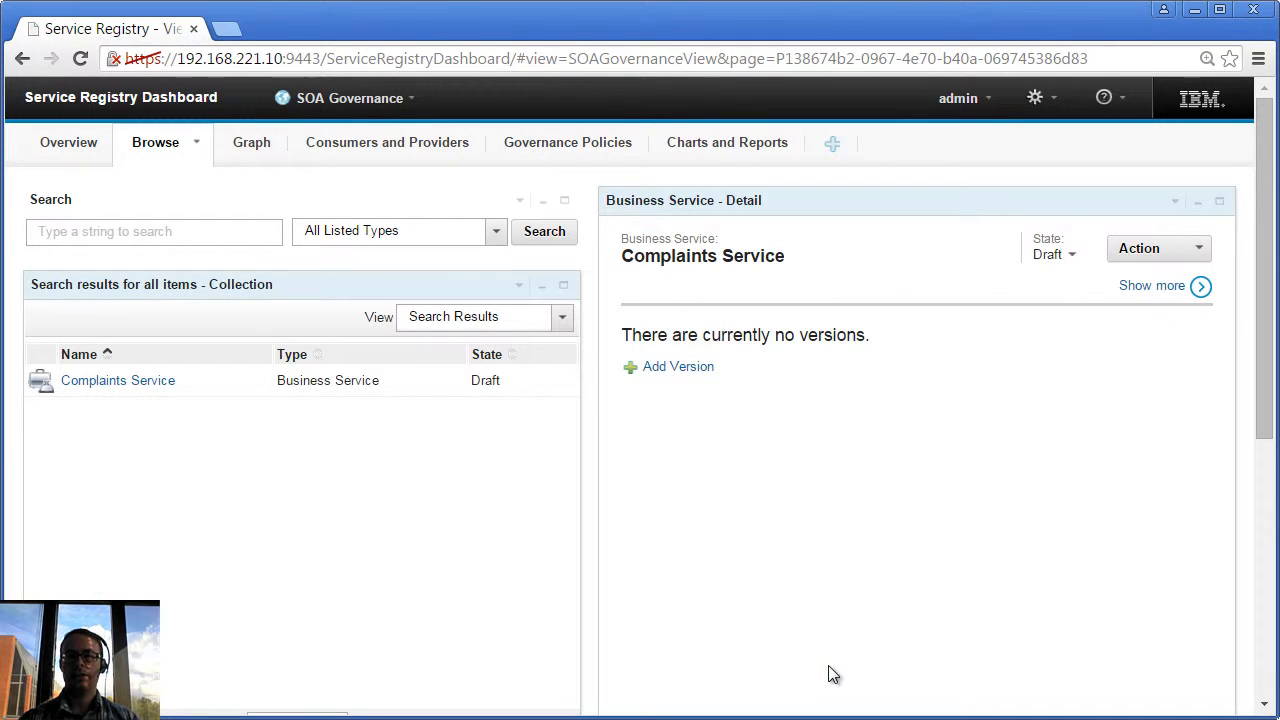
mouse_move(800, 284)
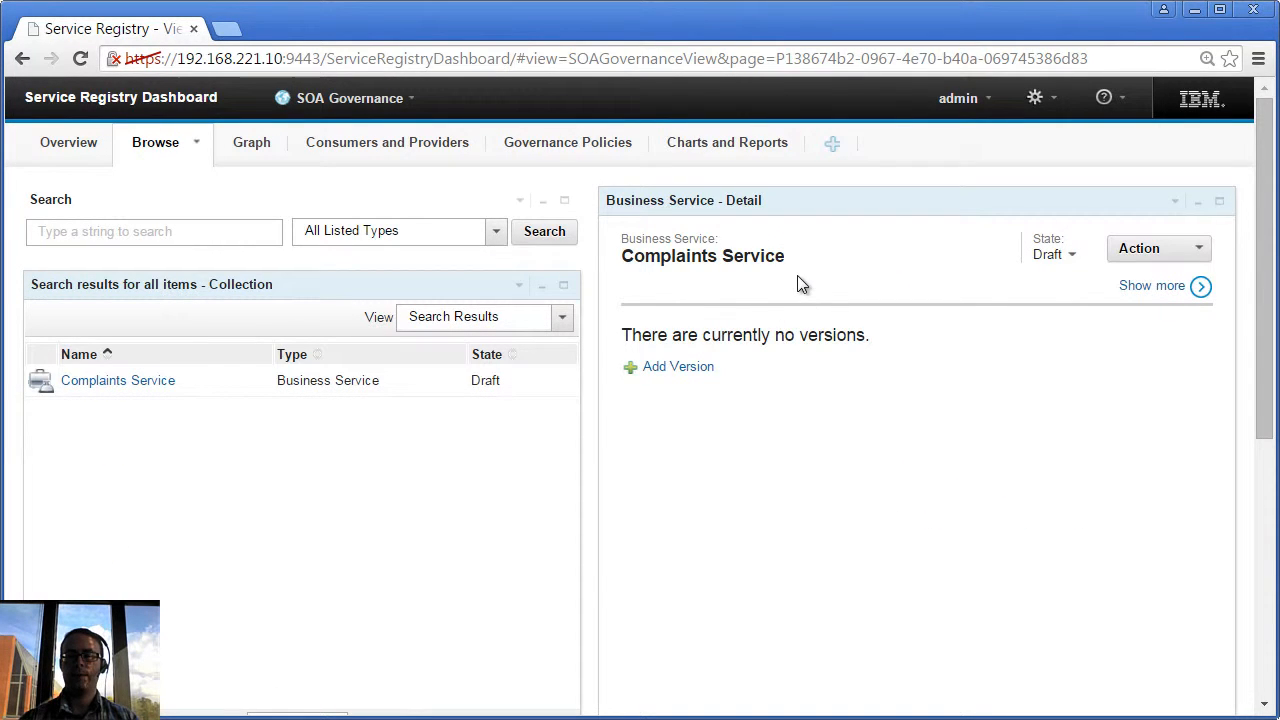
mouse_move(756, 344)
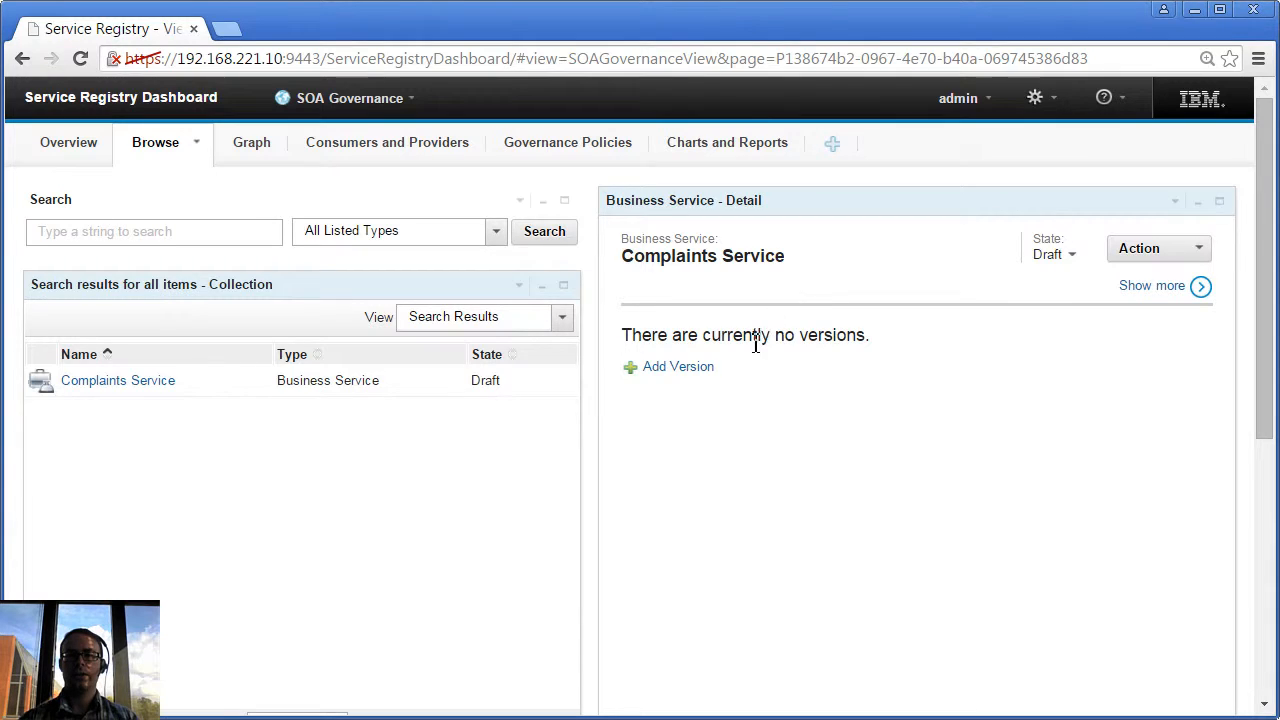
click(676, 366)
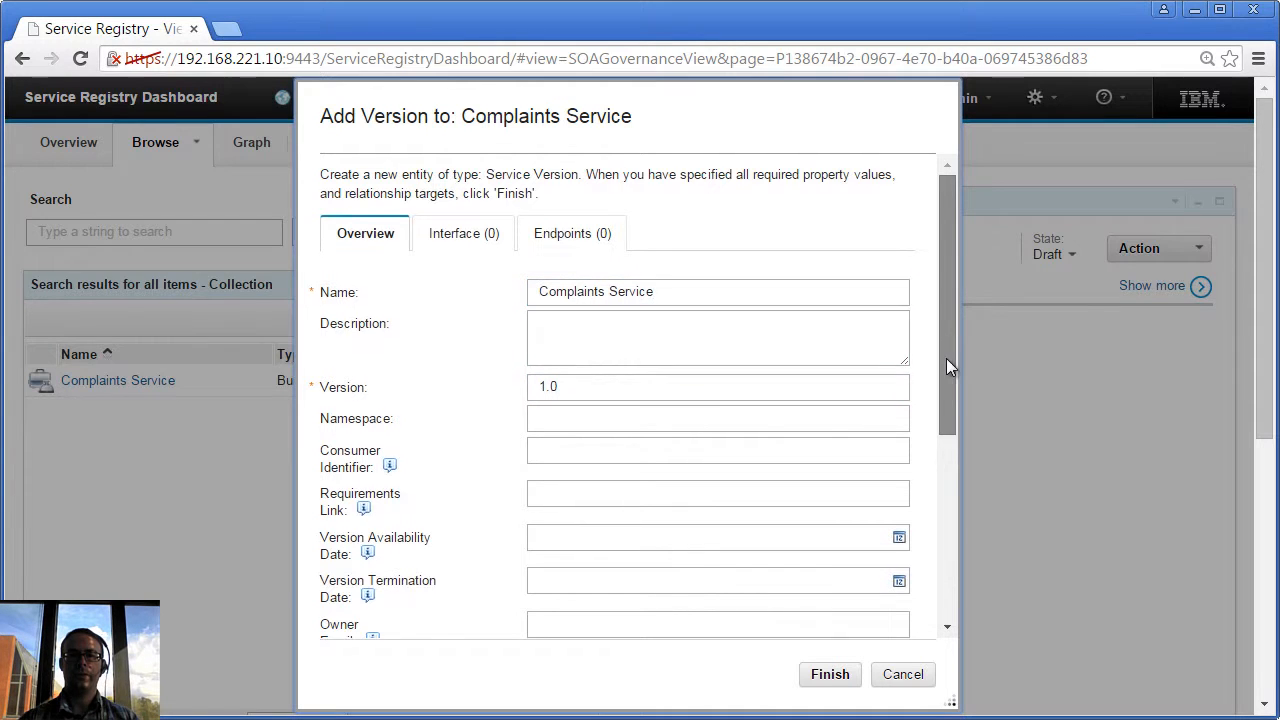
scroll(down, 3)
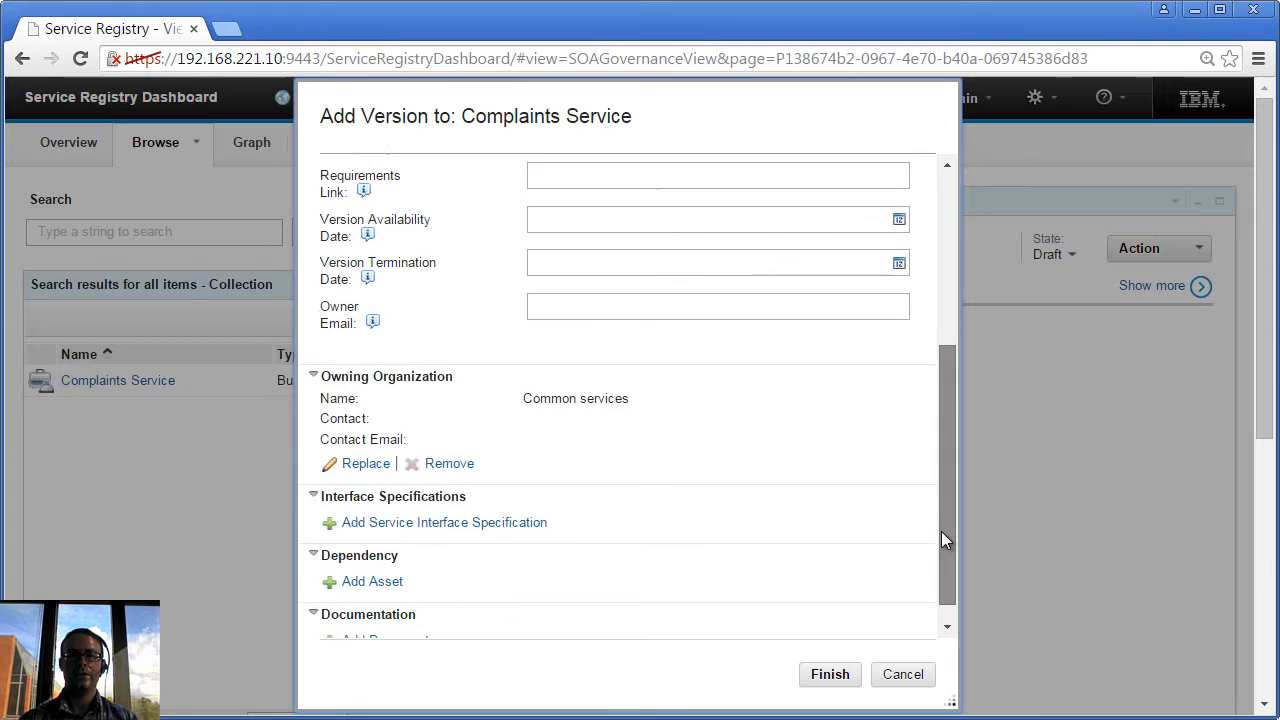
scroll(down, 3)
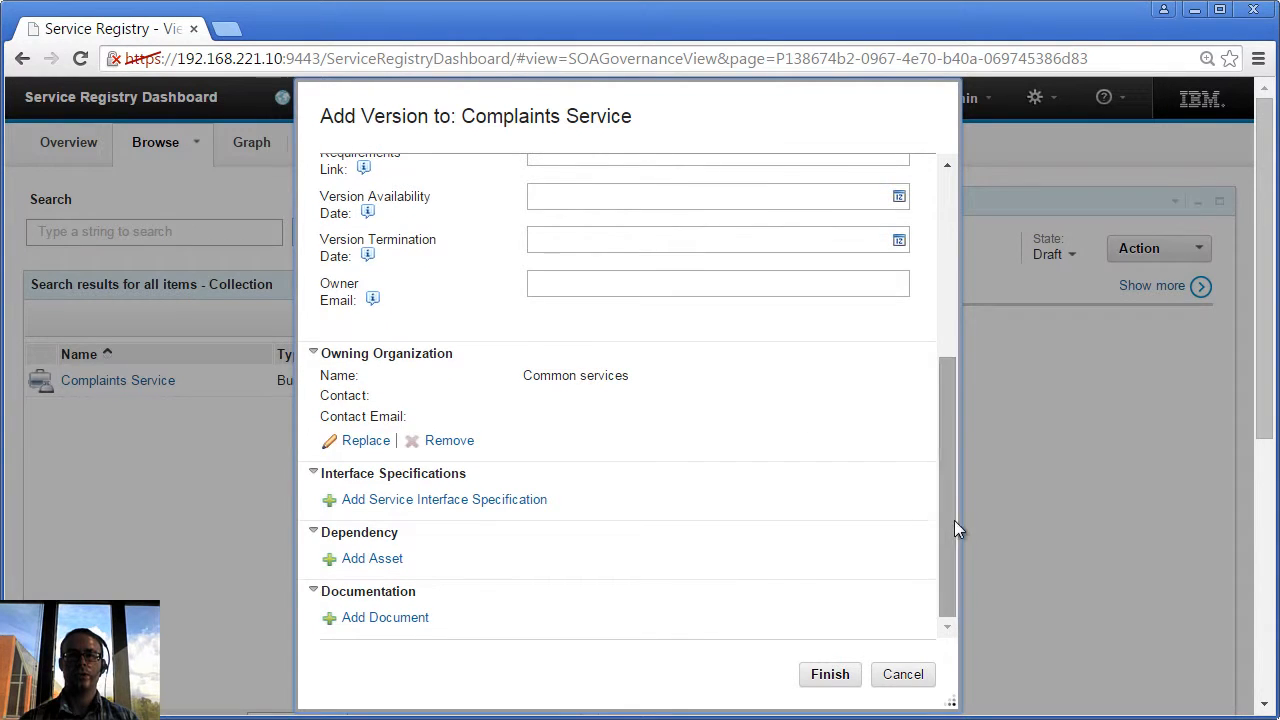
scroll(up, 3)
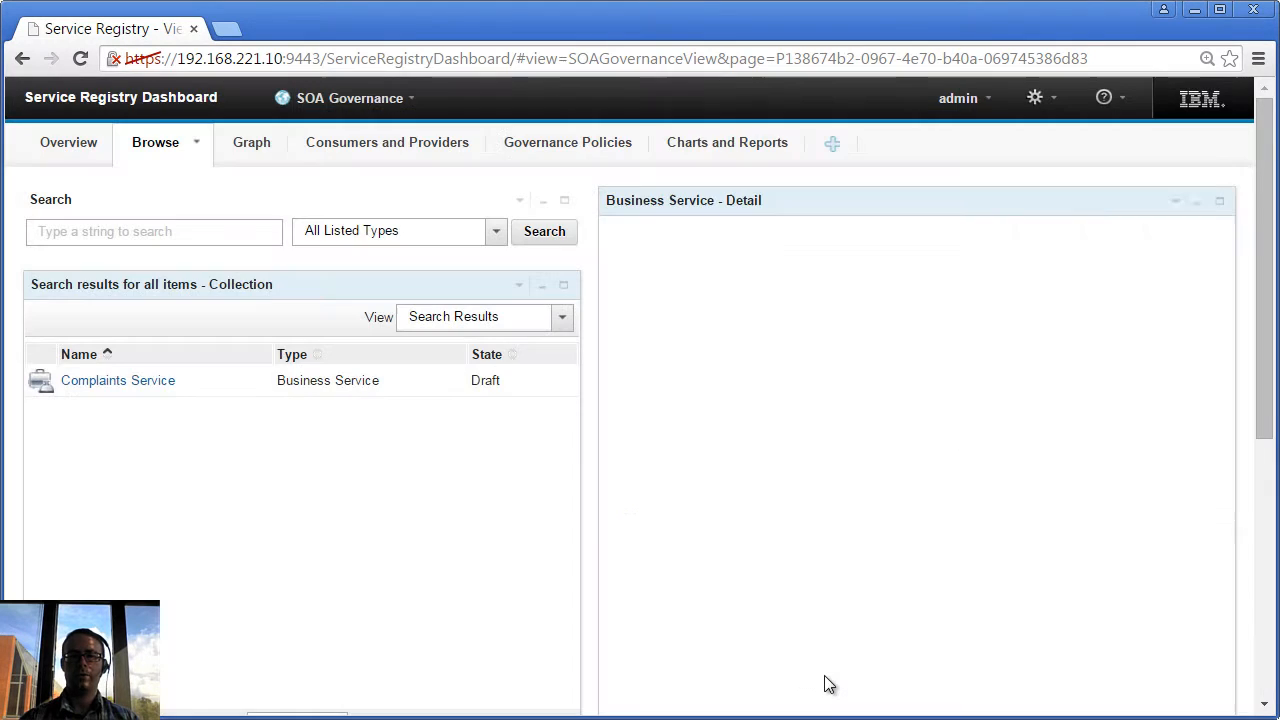
click(116, 380)
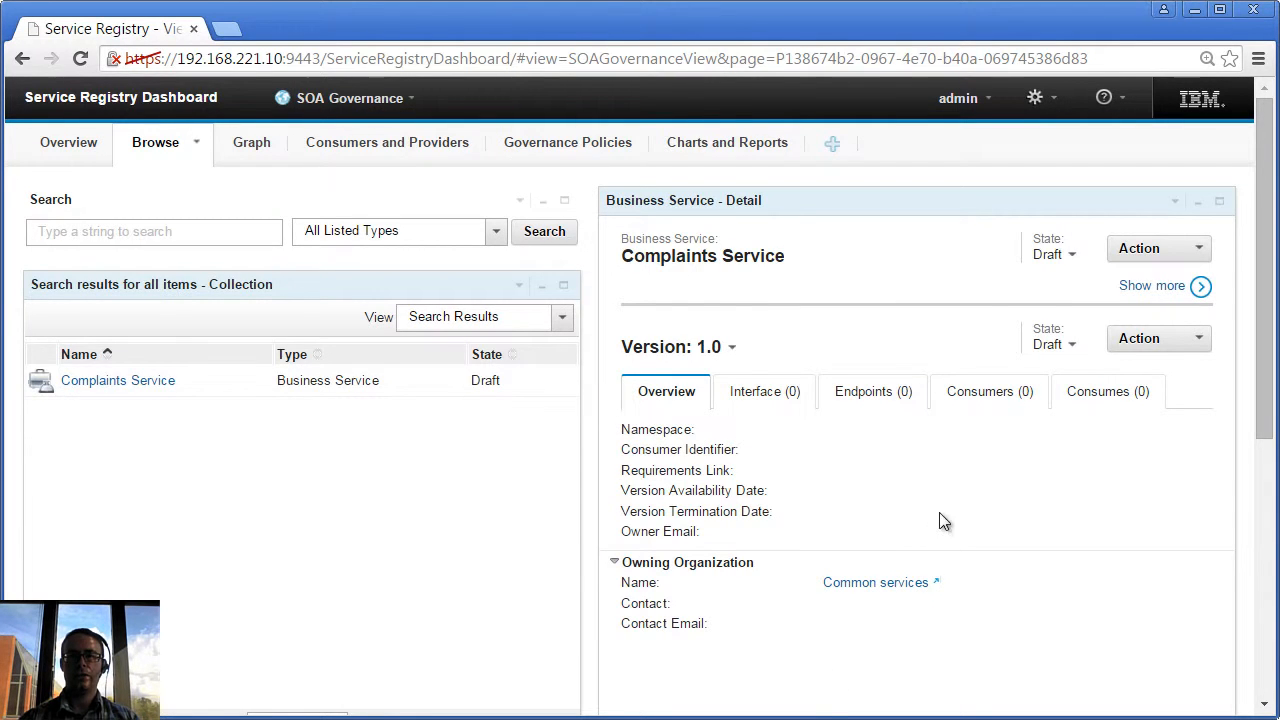
mouse_move(964, 486)
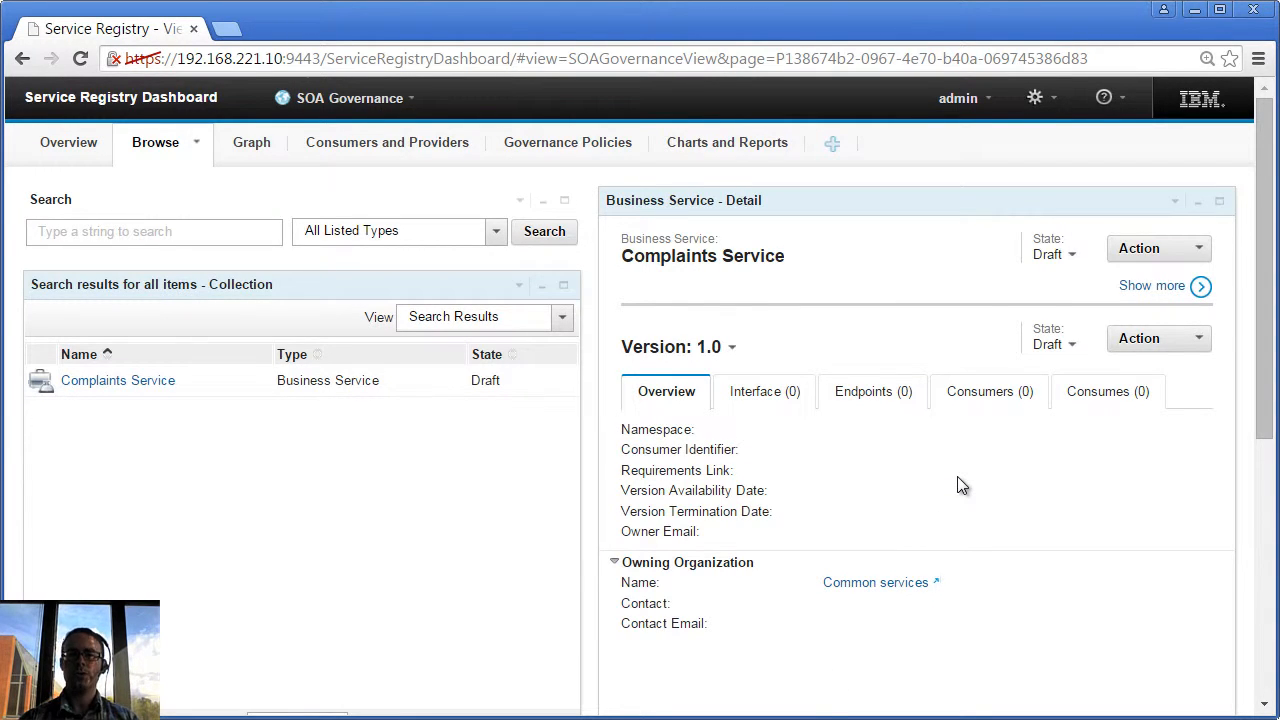
- Edit version 1.0 and start attaching a service interface loaded from a WSDL document
click(1158, 338)
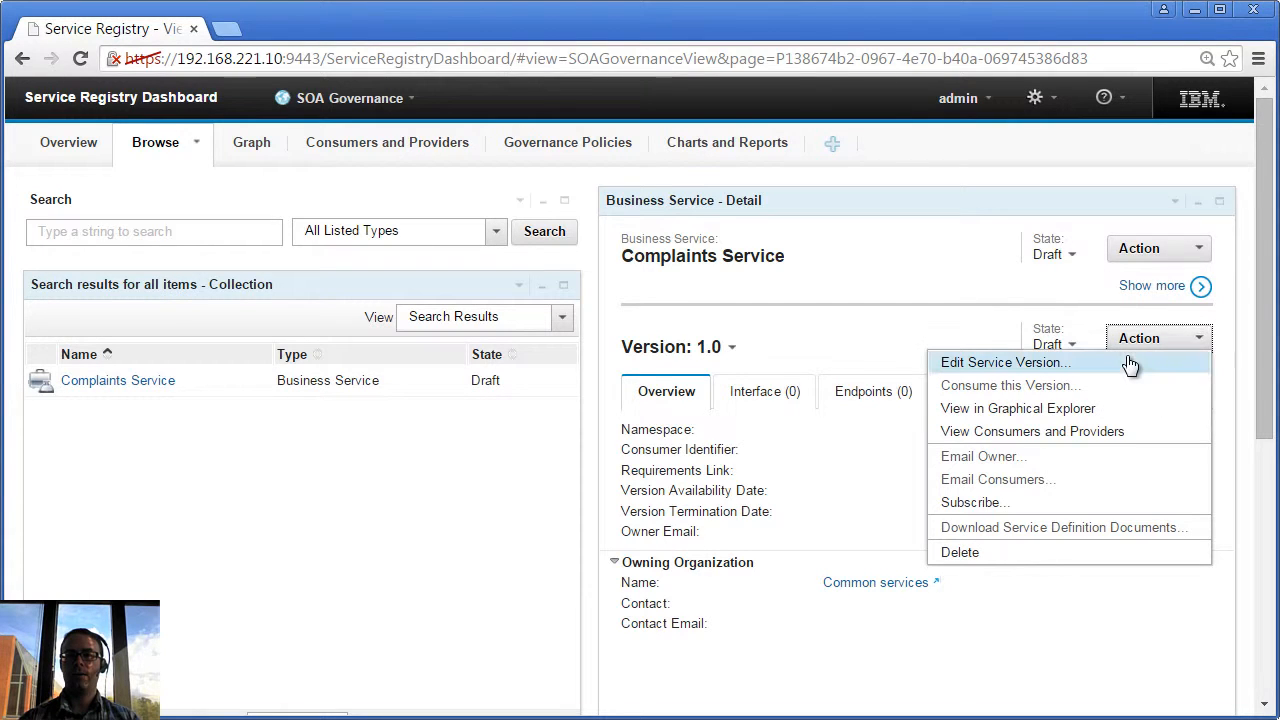
click(1004, 362)
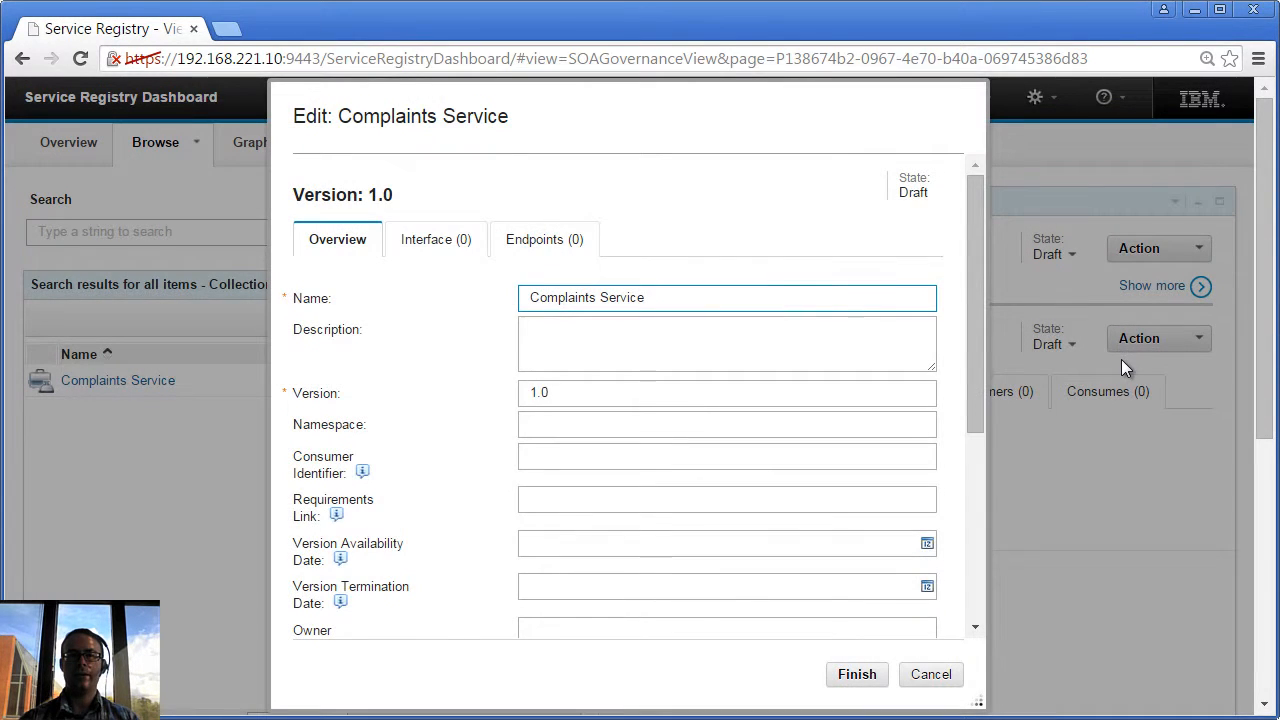
click(436, 240)
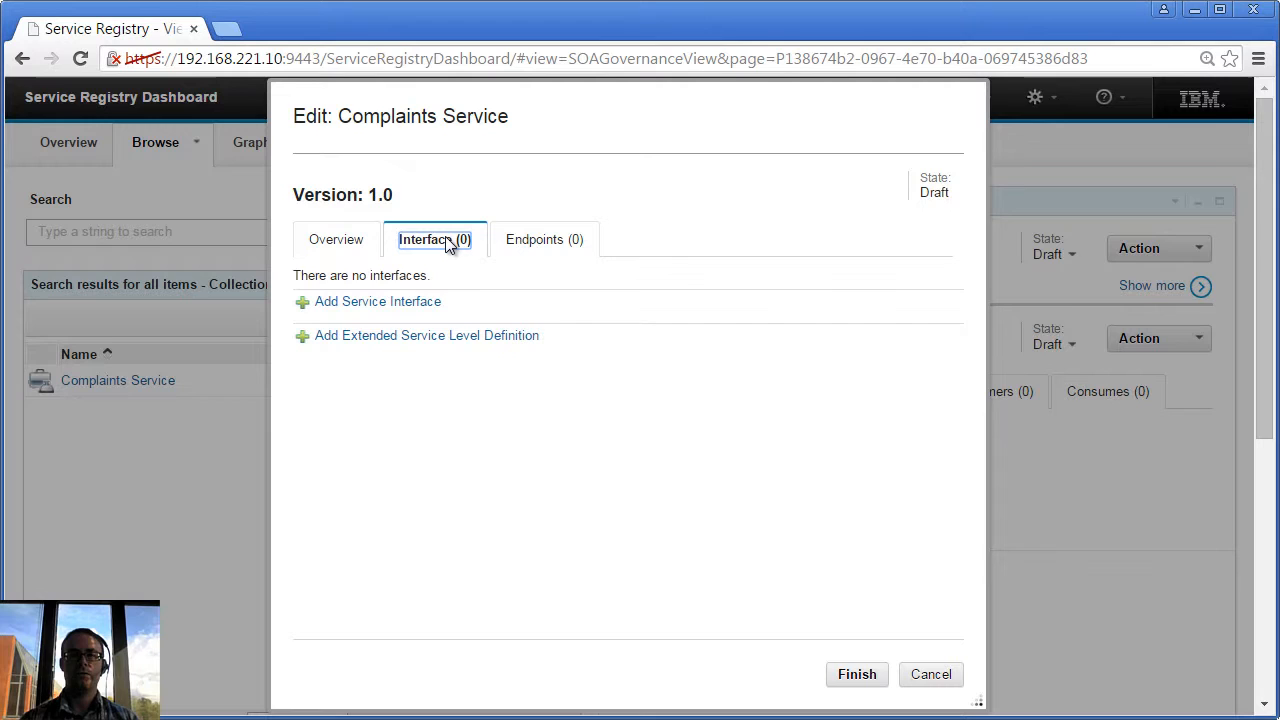
mouse_move(440, 264)
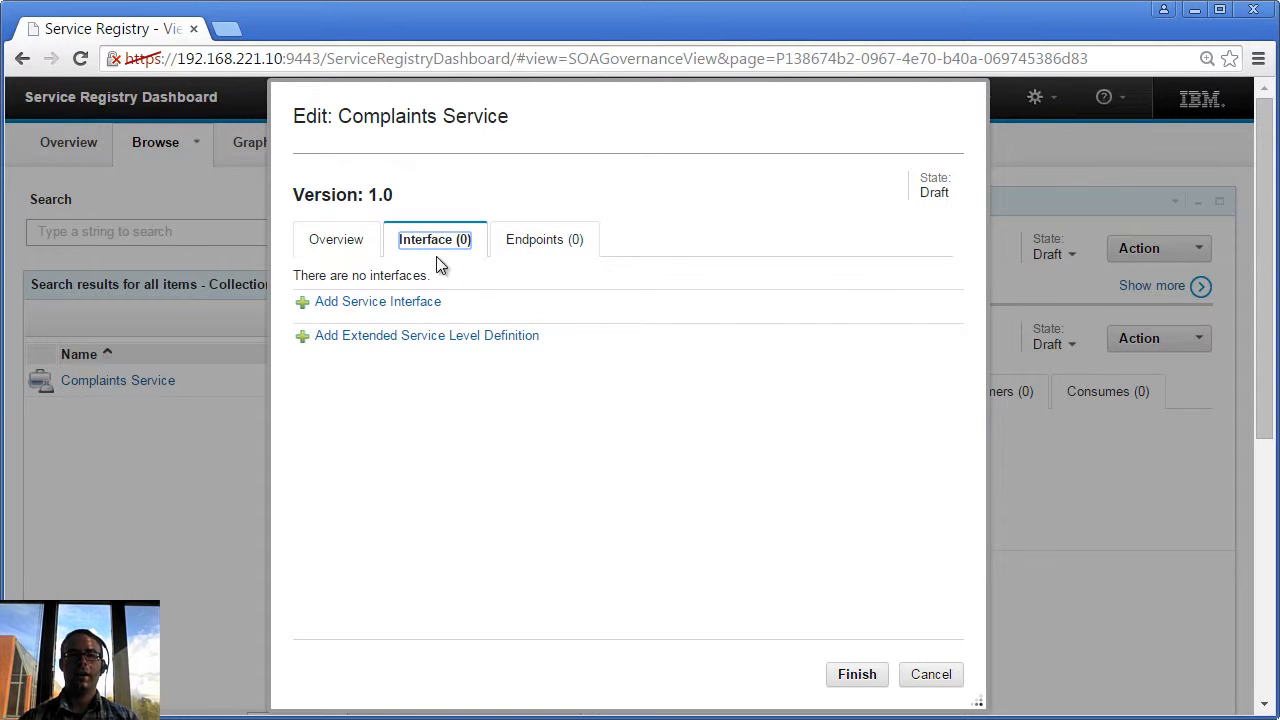
click(376, 300)
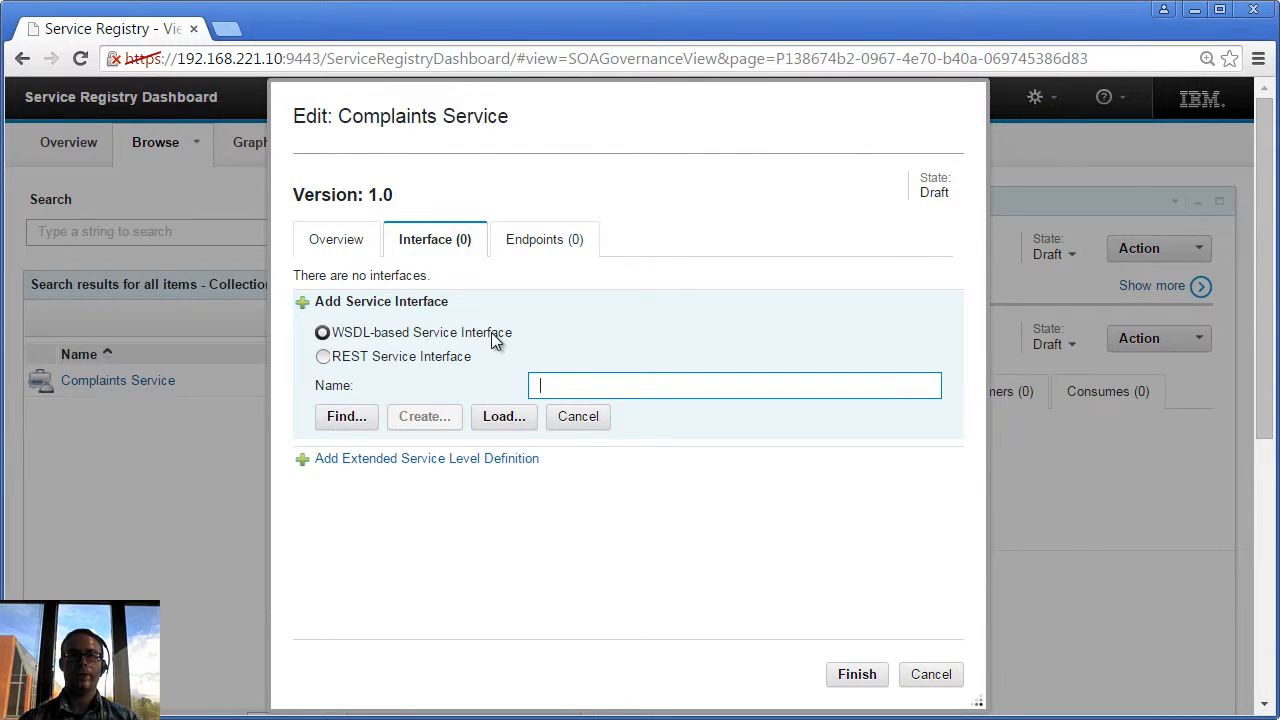
click(504, 416)
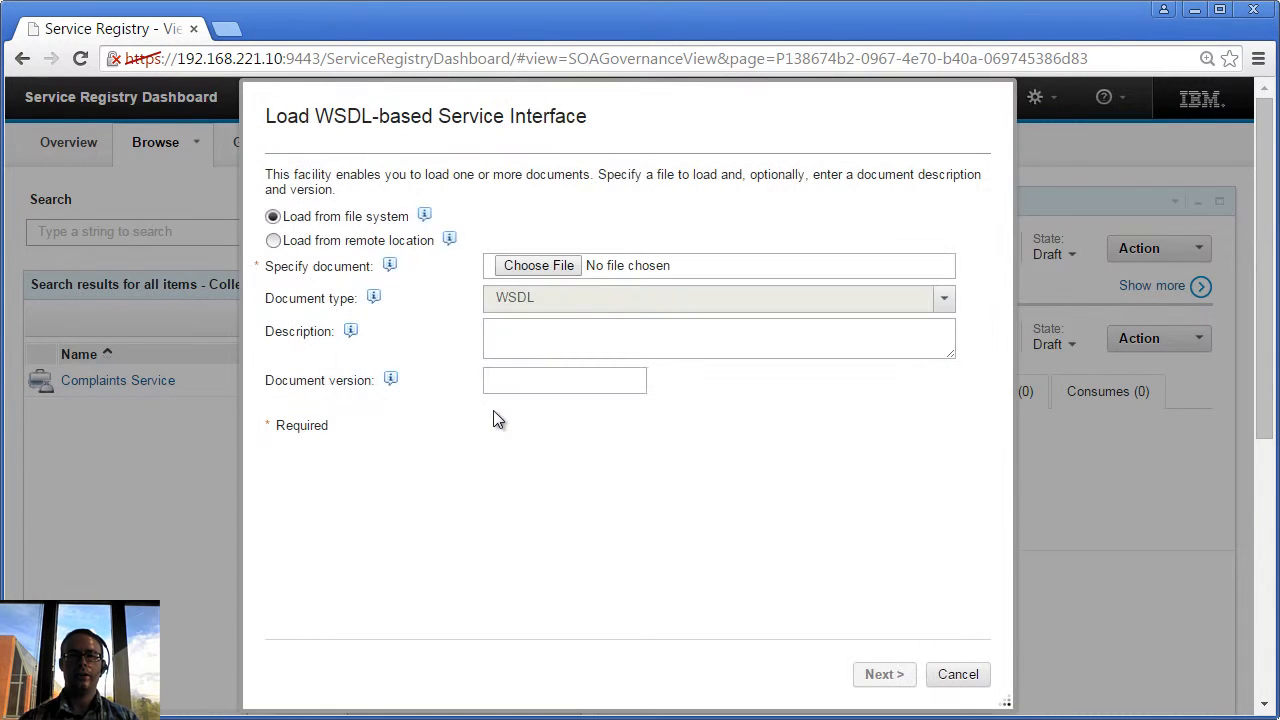
- Choose ComplaintService.wsdl from disk with document version 1.0 and stage it for loading
click(538, 264)
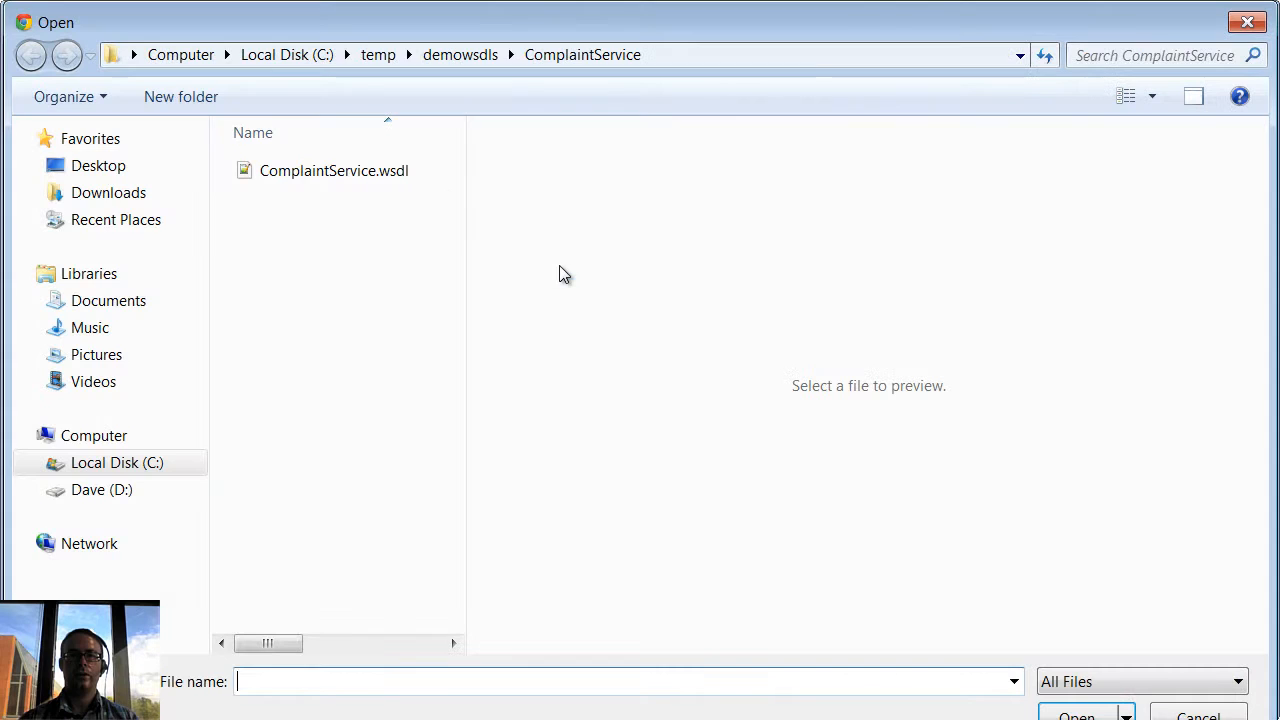
click(334, 170)
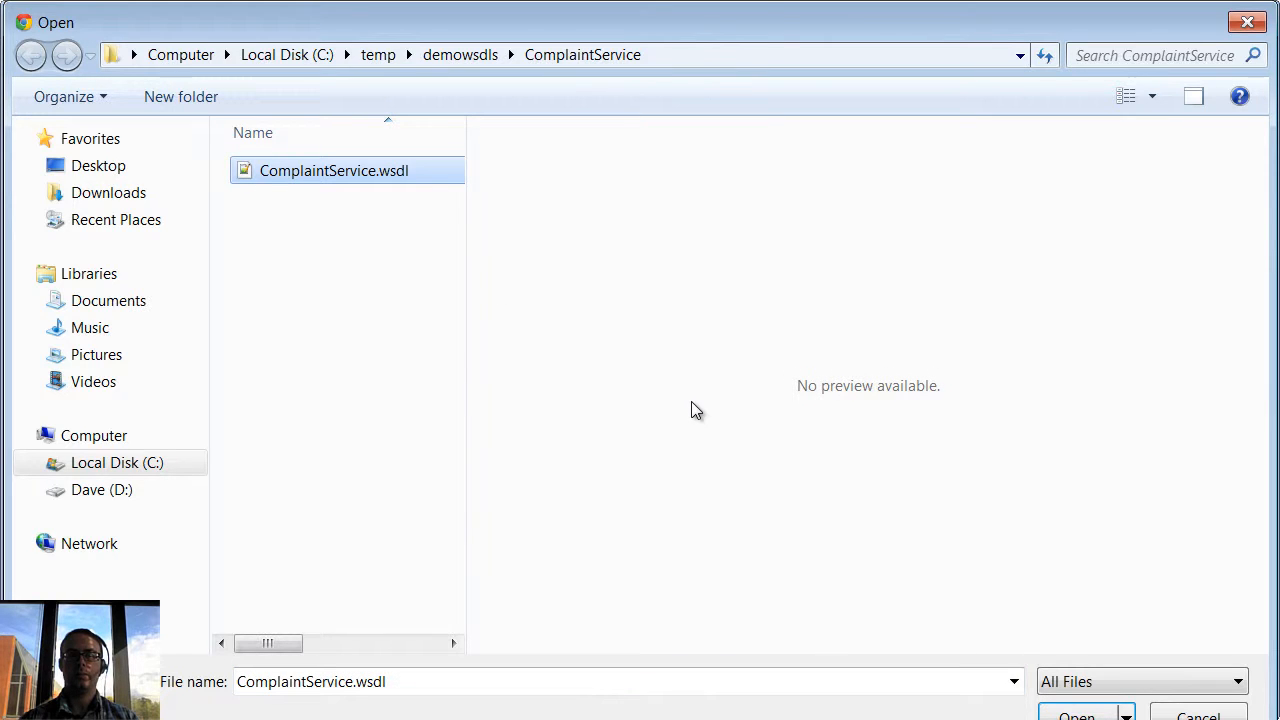
click(1076, 714)
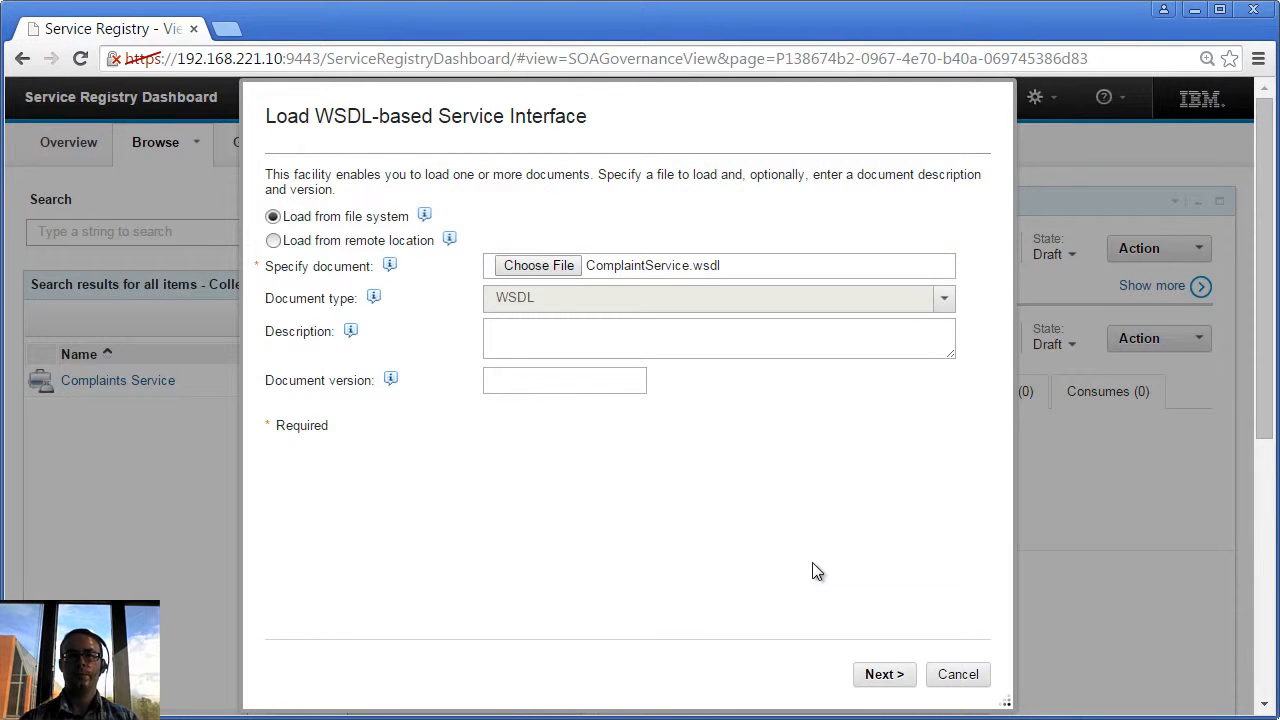
text(1.)
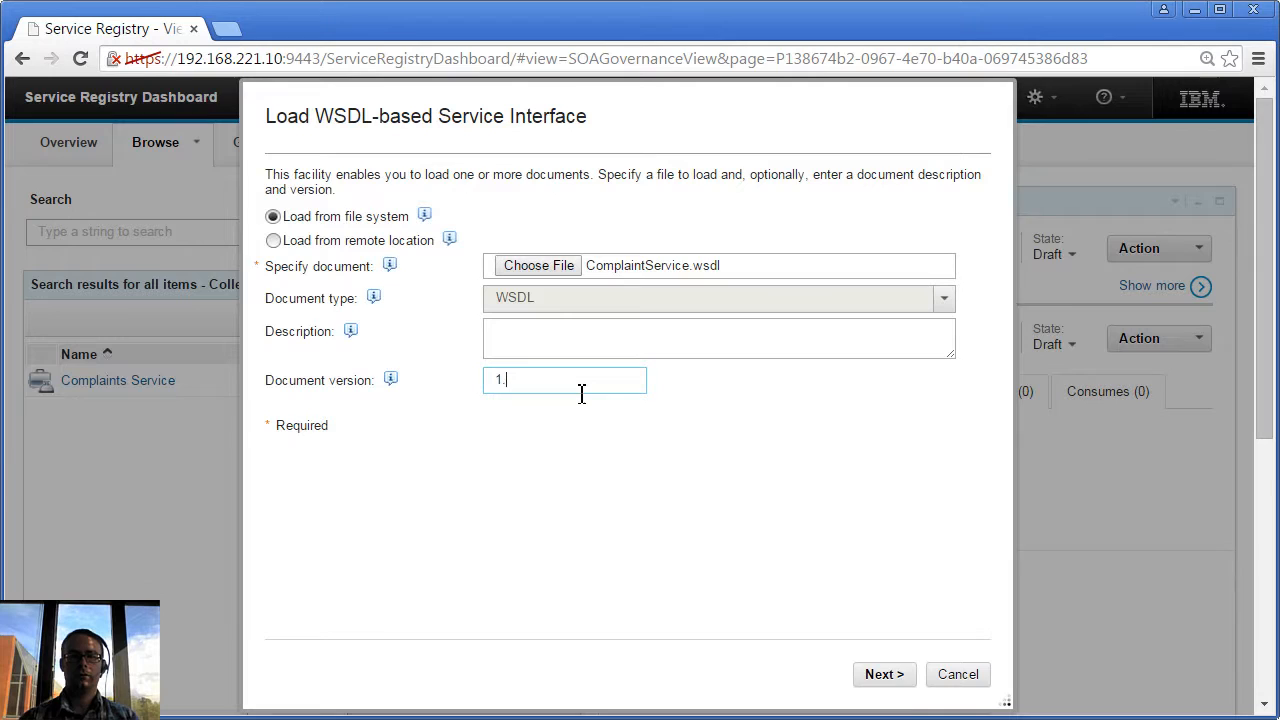
click(884, 674)
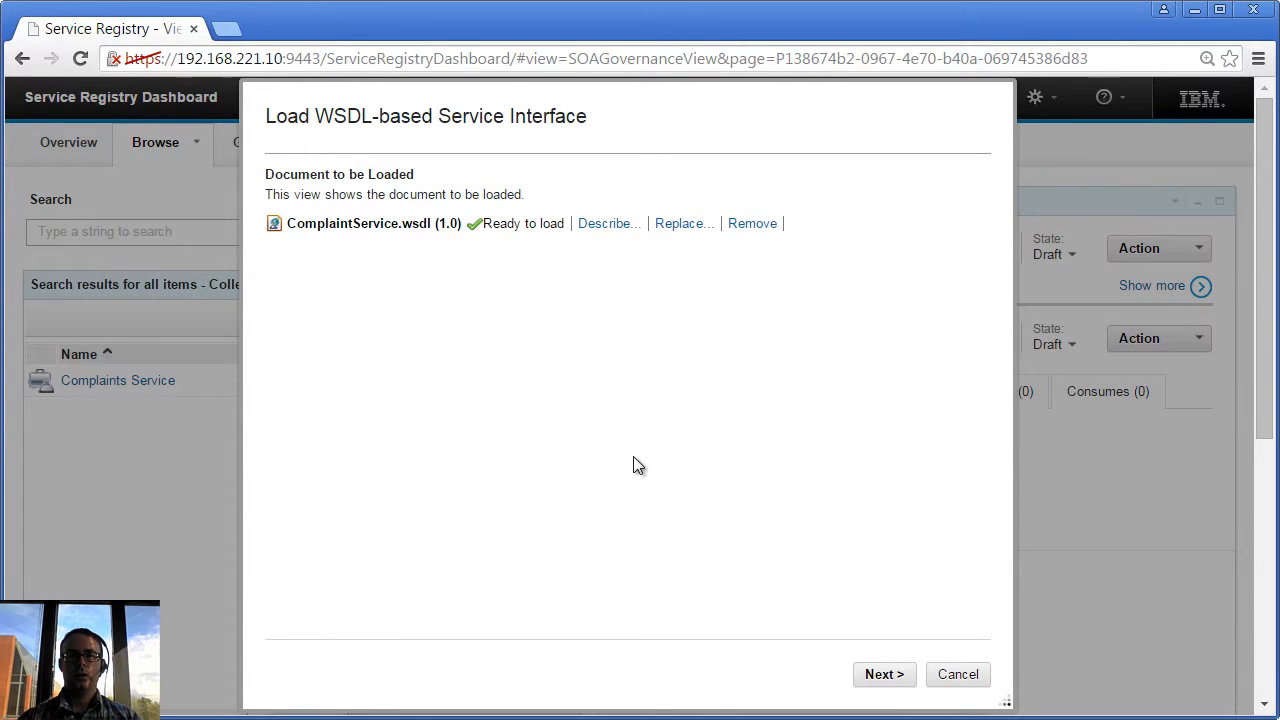
mouse_move(878, 672)
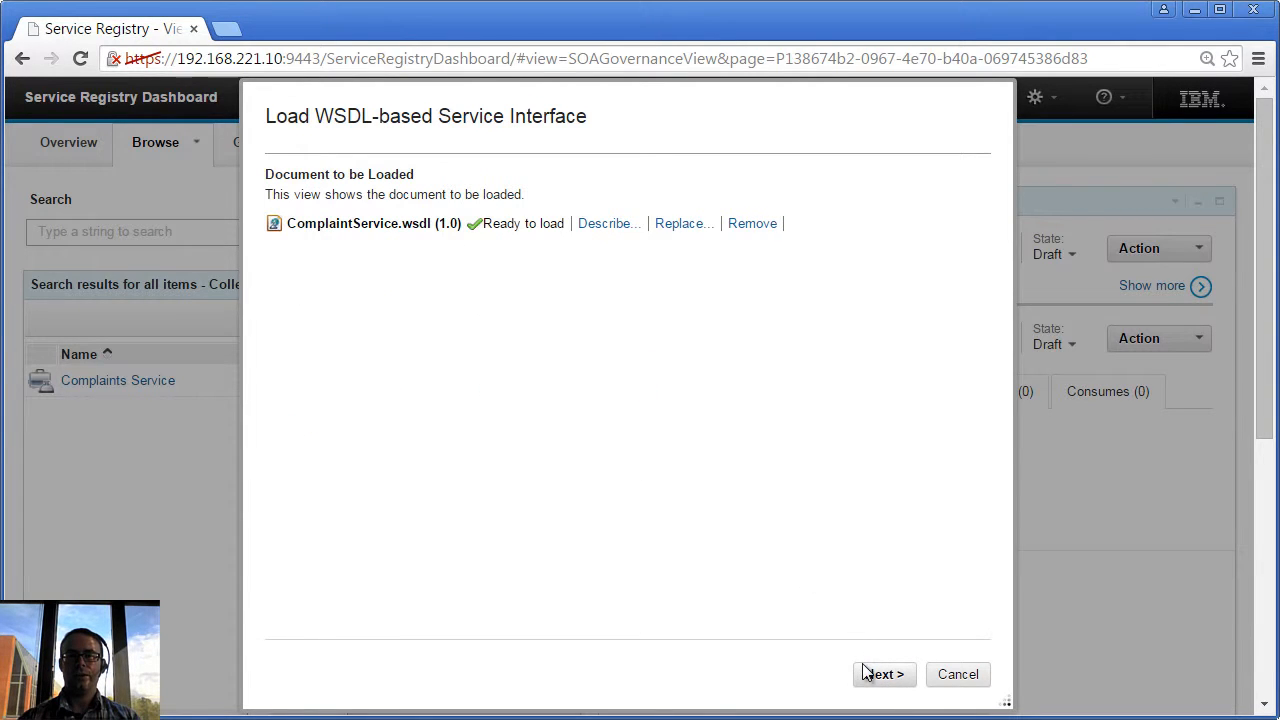
- Review the detected ComplaintServicePortType operations and endpoints and finish loading the interface
click(884, 672)
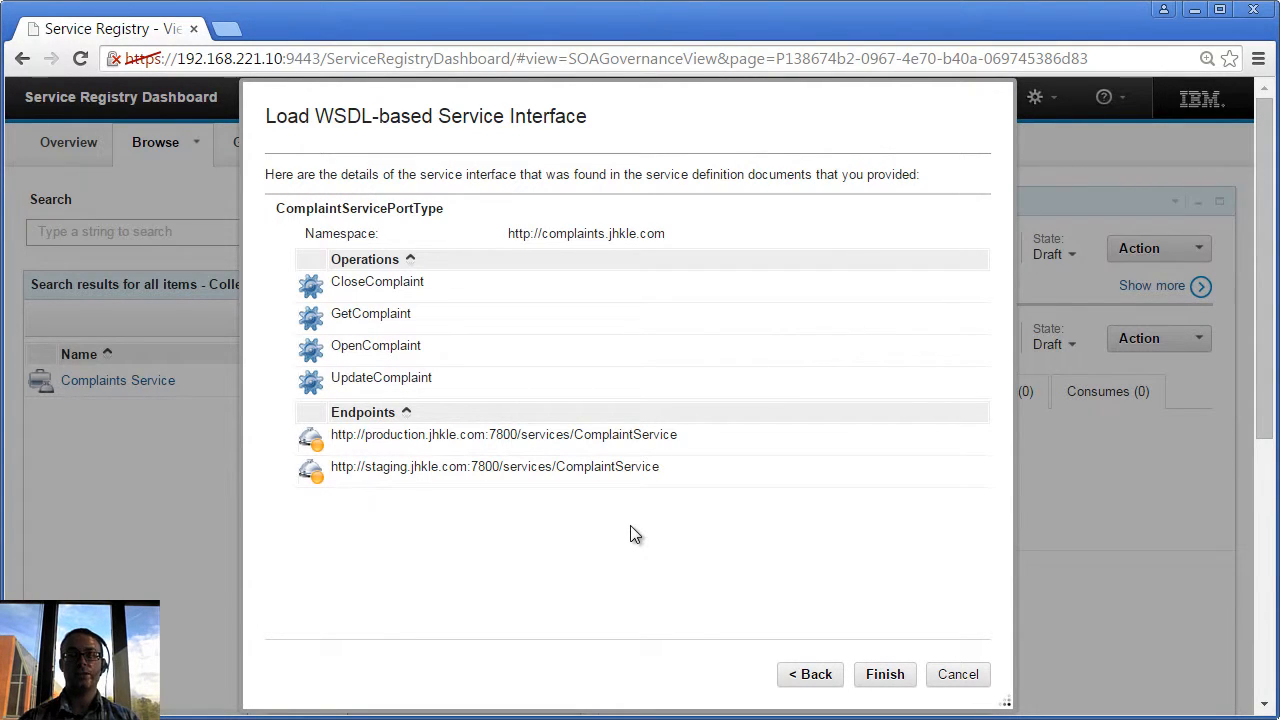
mouse_move(544, 390)
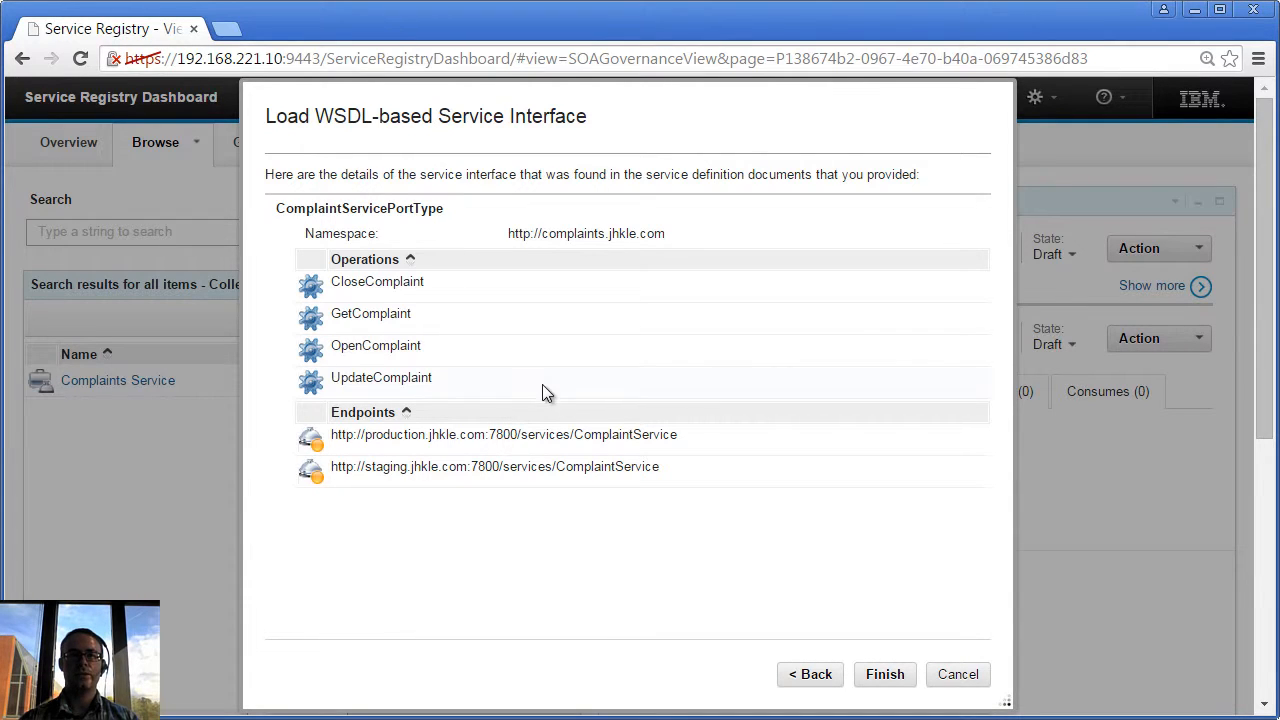
mouse_move(408, 276)
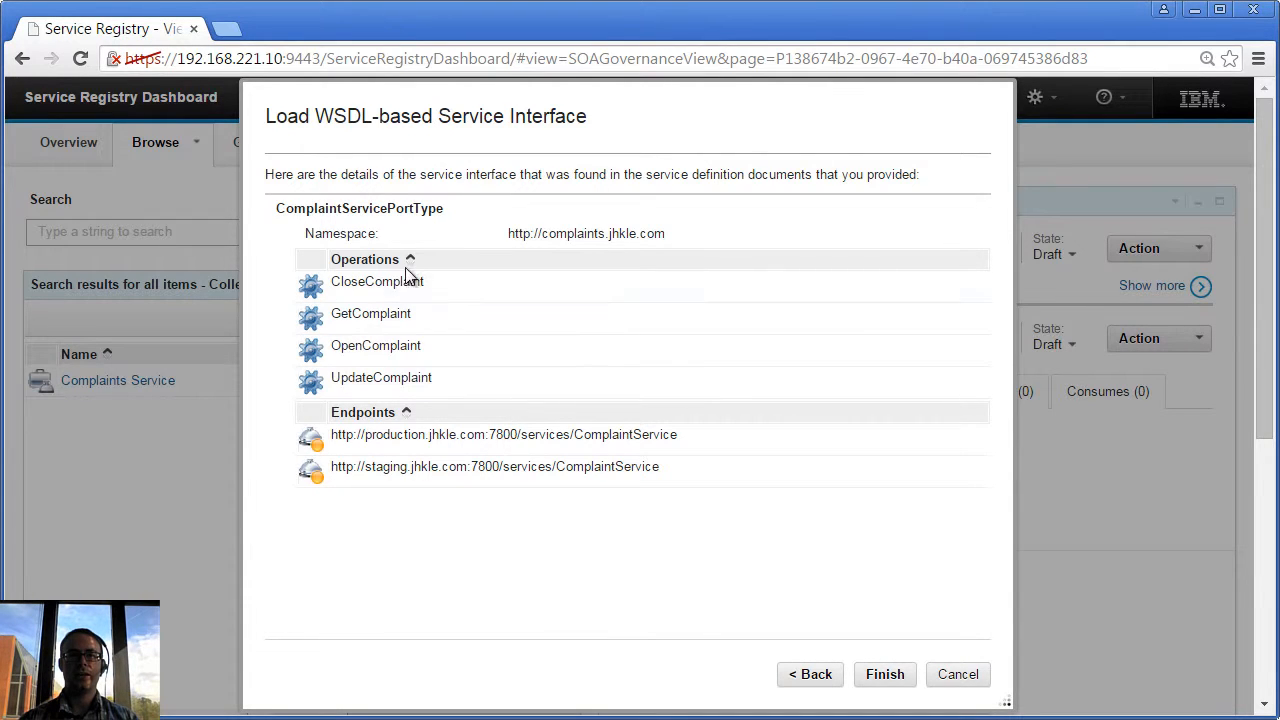
mouse_move(448, 402)
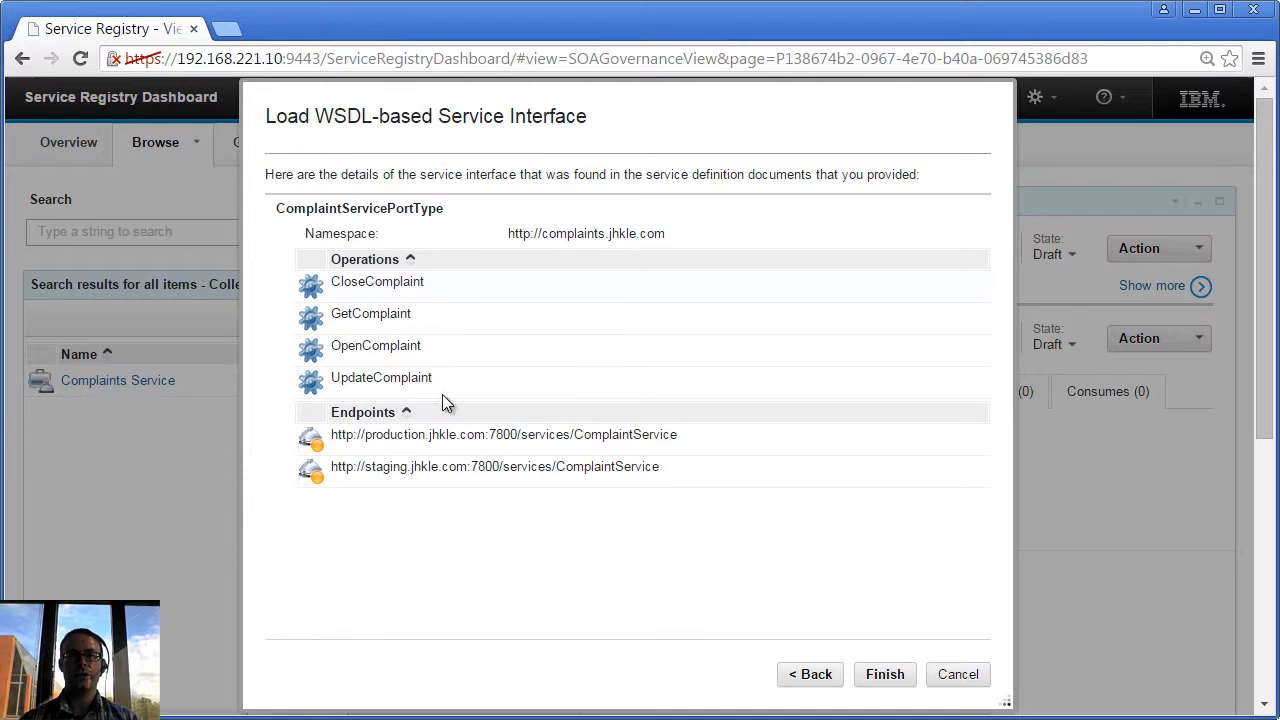
mouse_move(810, 674)
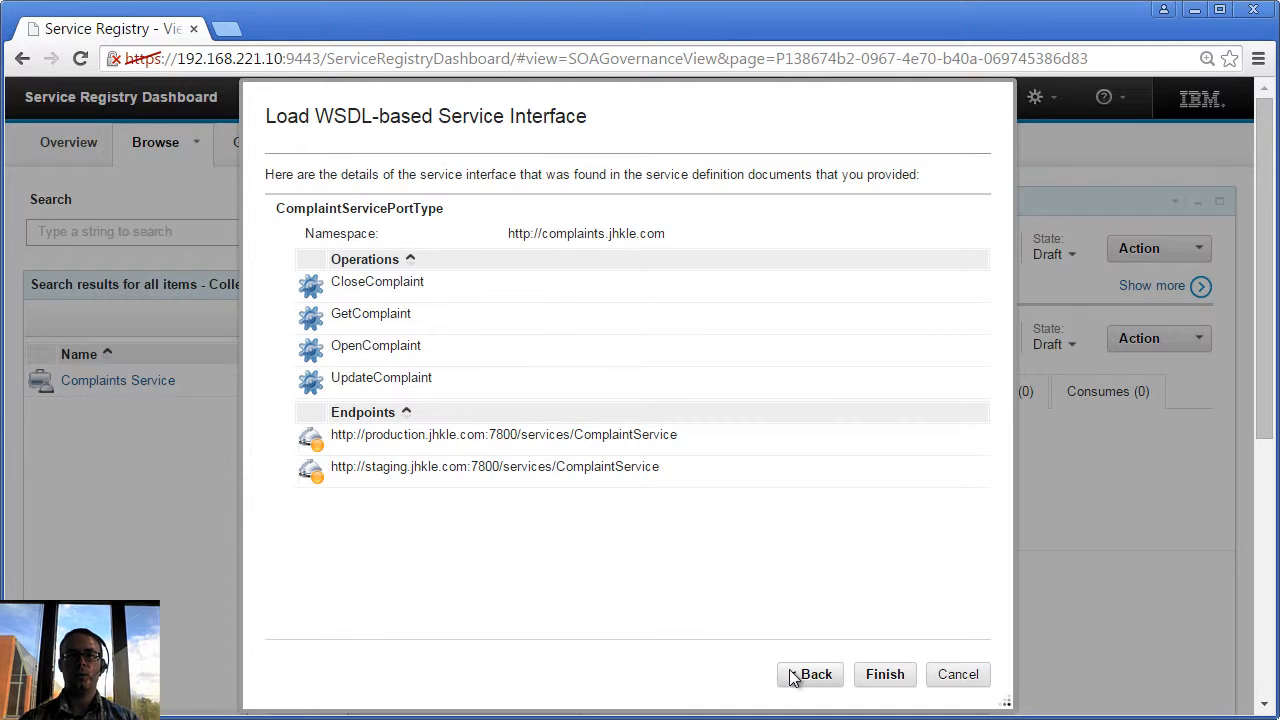
click(884, 672)
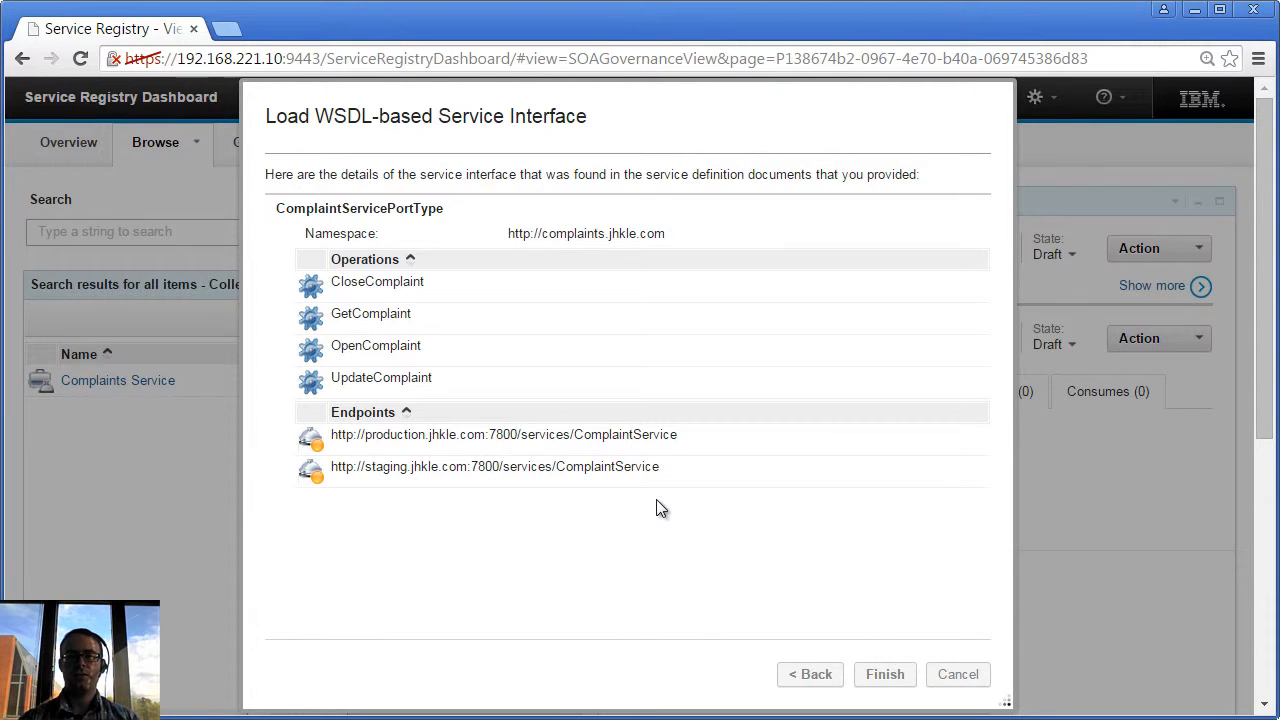
- Inspect the version 1.0 interface and its production and staging SOAP endpoints, then finish editing
click(884, 672)
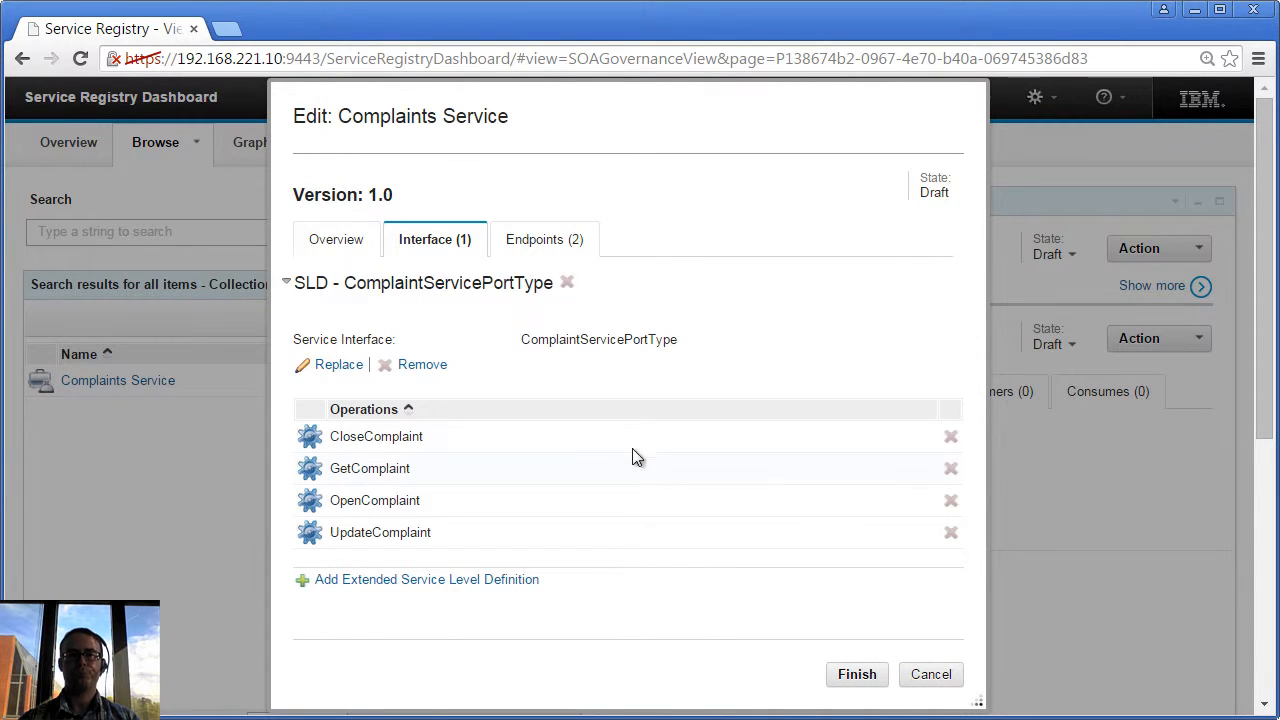
mouse_move(390, 304)
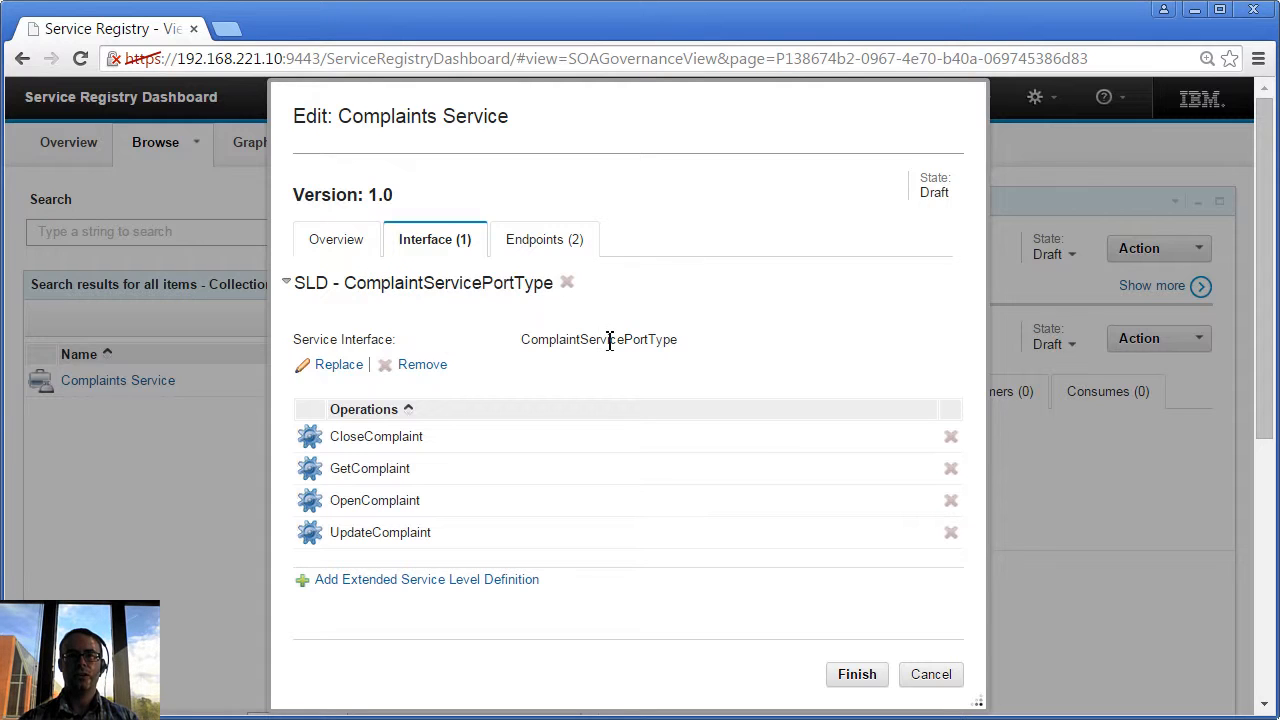
mouse_move(564, 340)
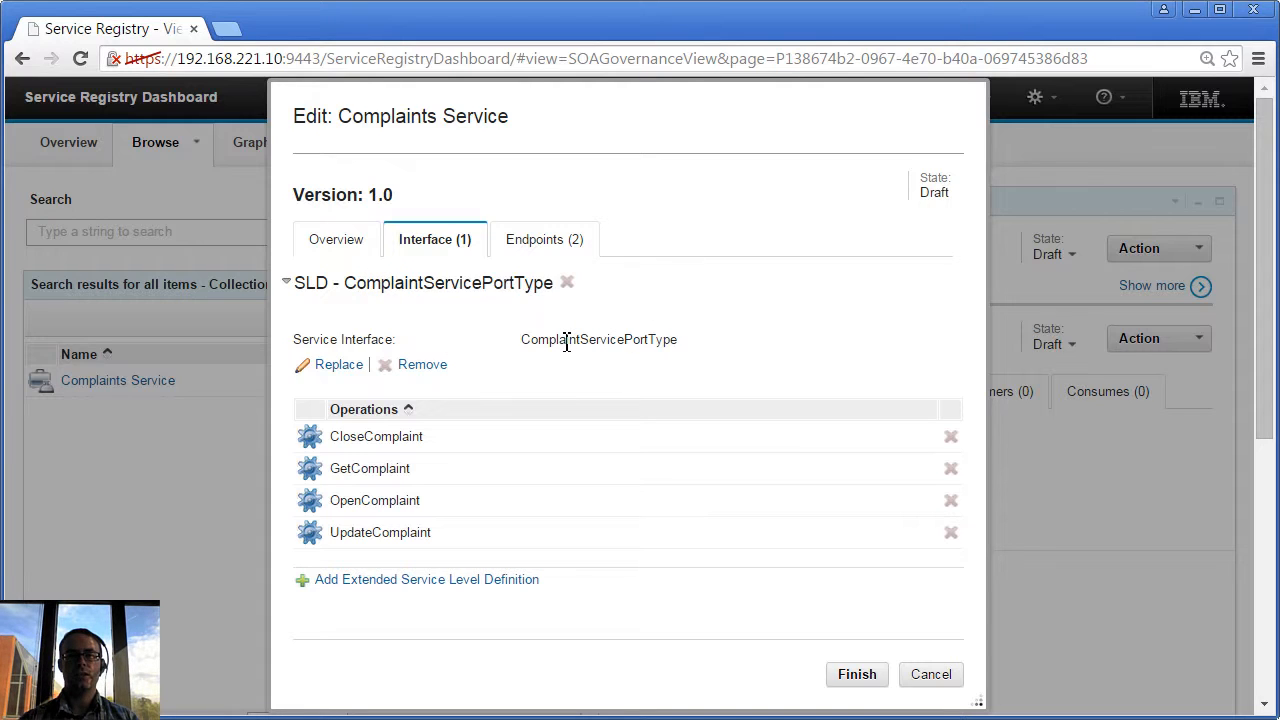
mouse_move(436, 418)
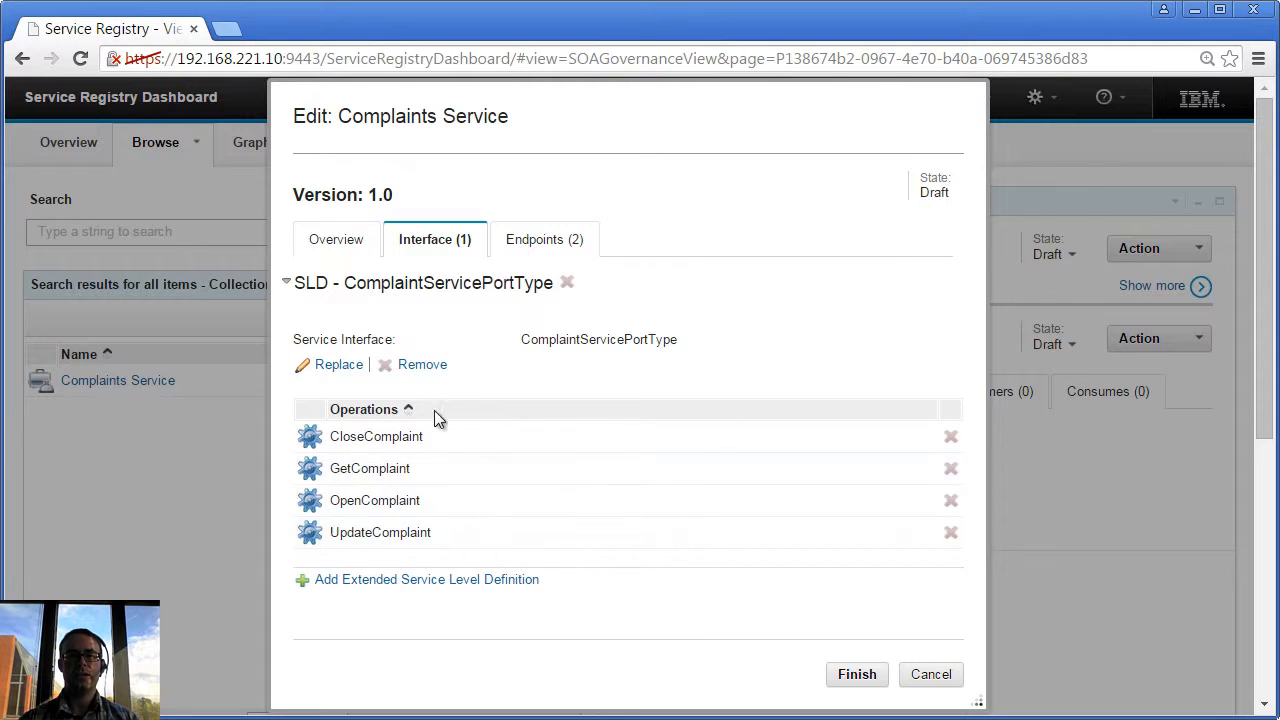
mouse_move(544, 240)
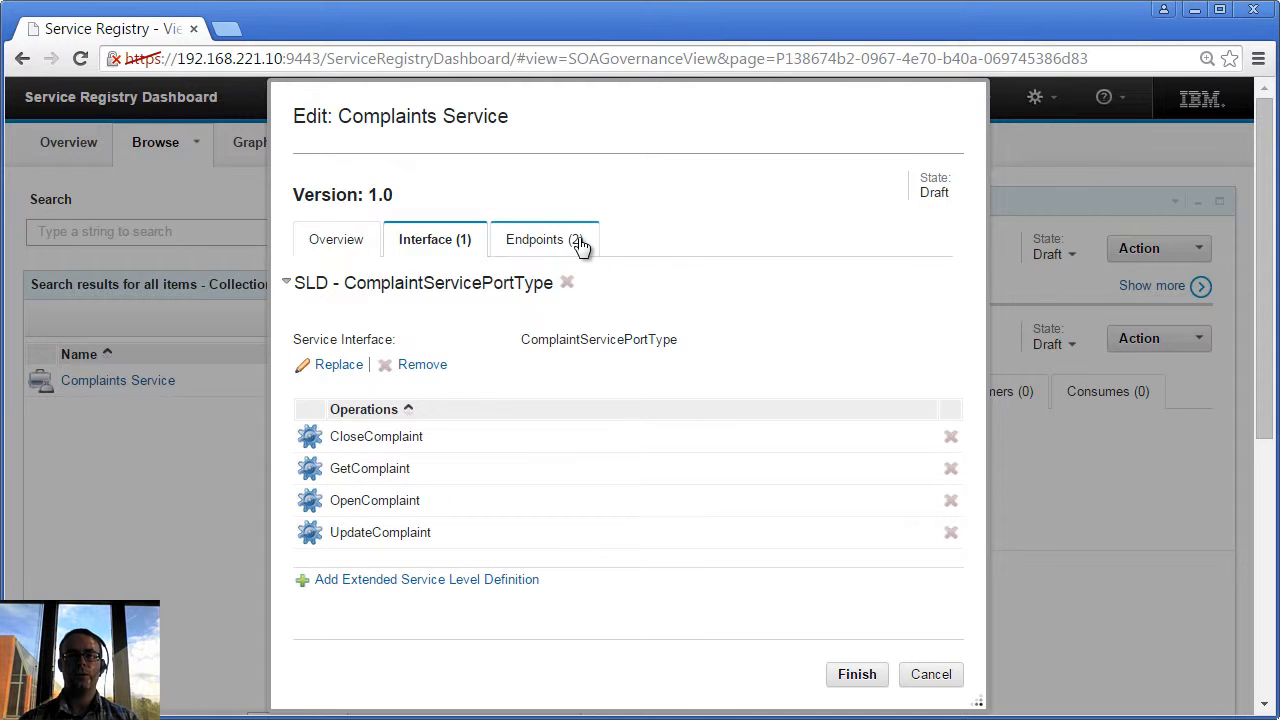
click(544, 240)
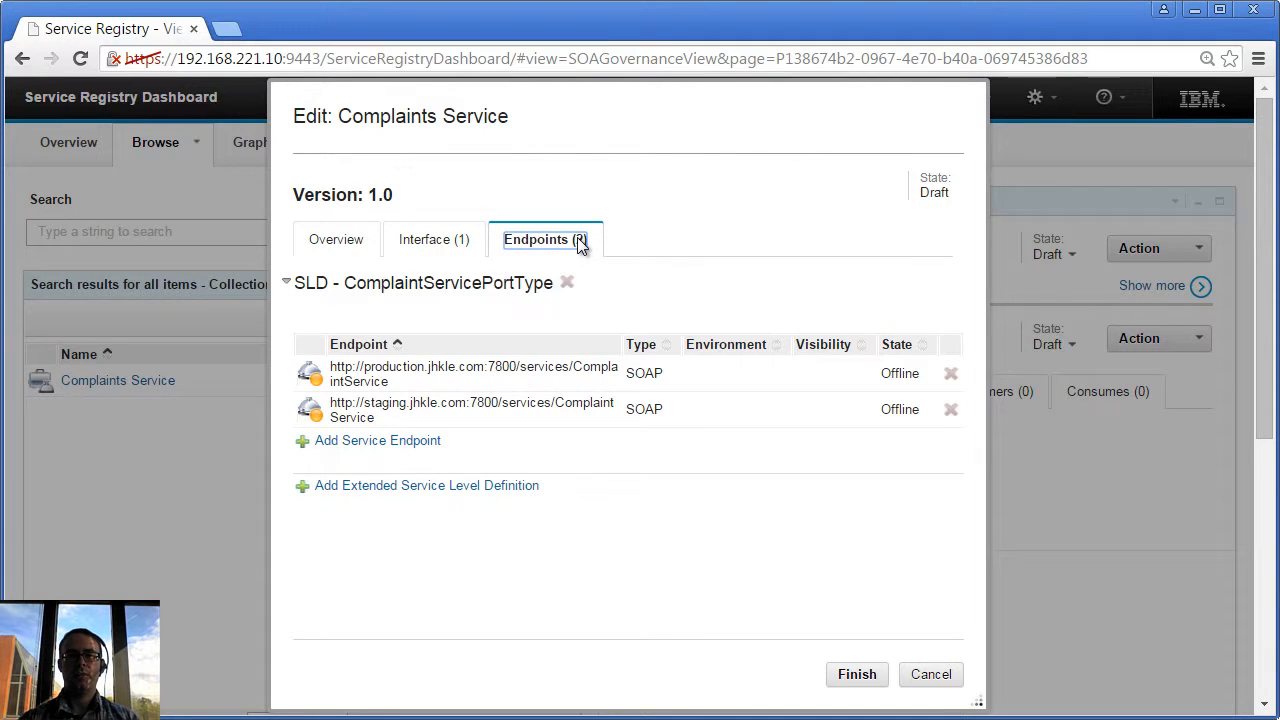
mouse_move(544, 312)
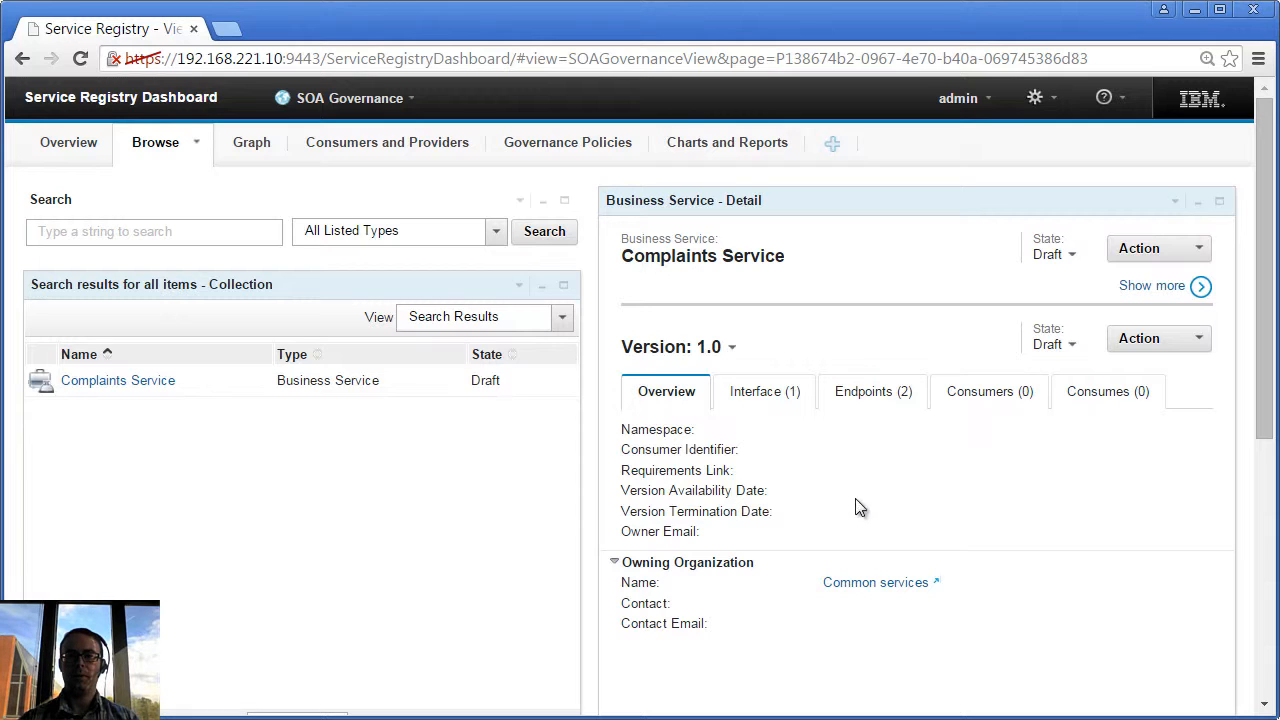
- View the ComplaintServicePortType interface's four operations, then its two SOAP endpoints
click(764, 390)
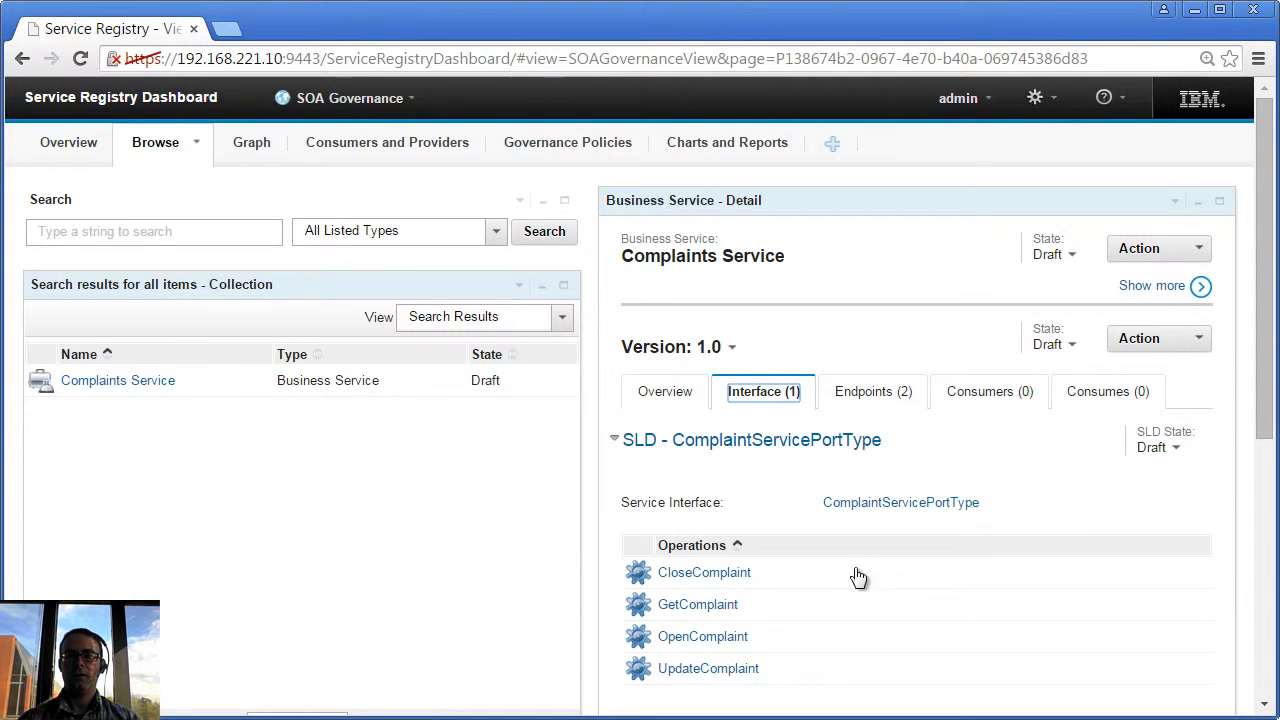
mouse_move(756, 532)
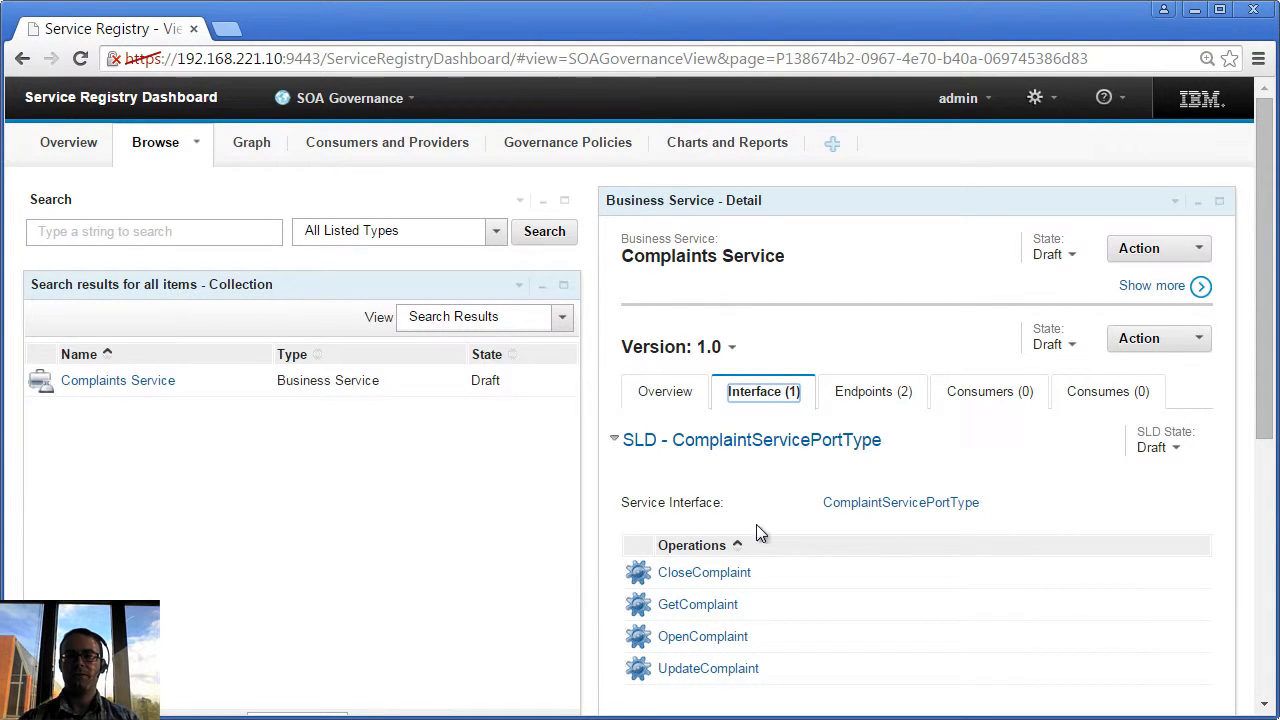
click(872, 390)
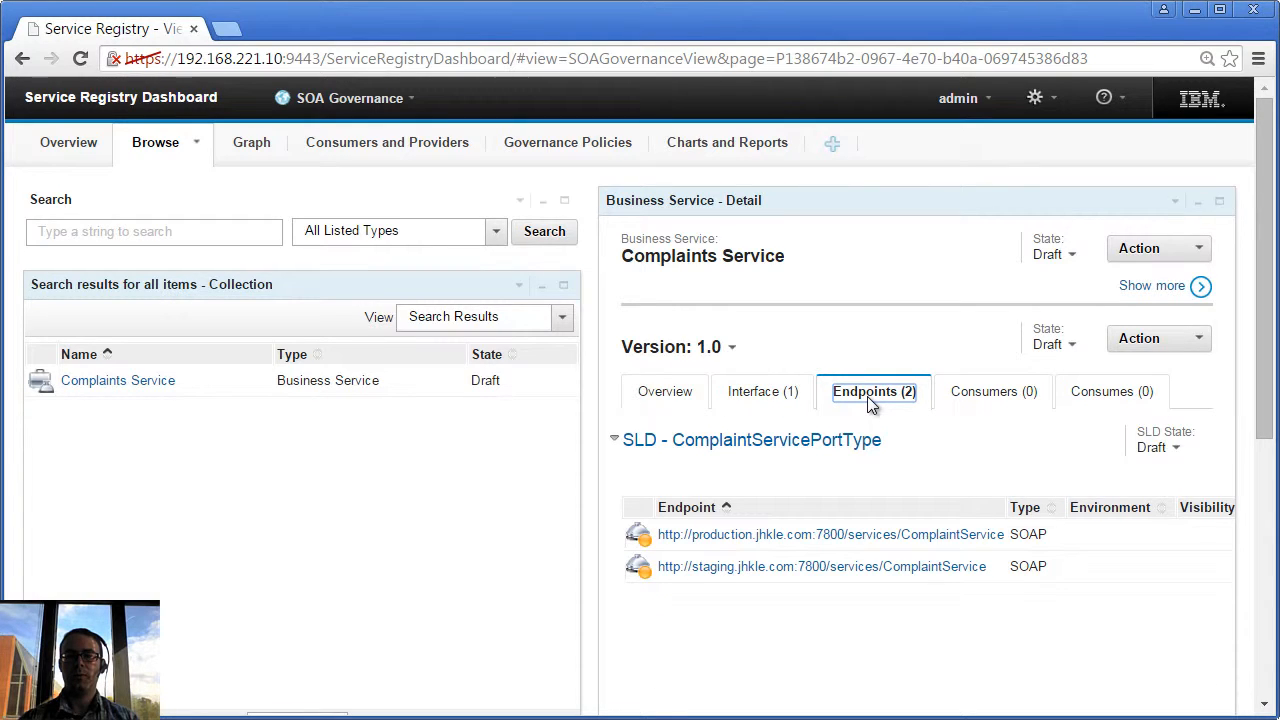